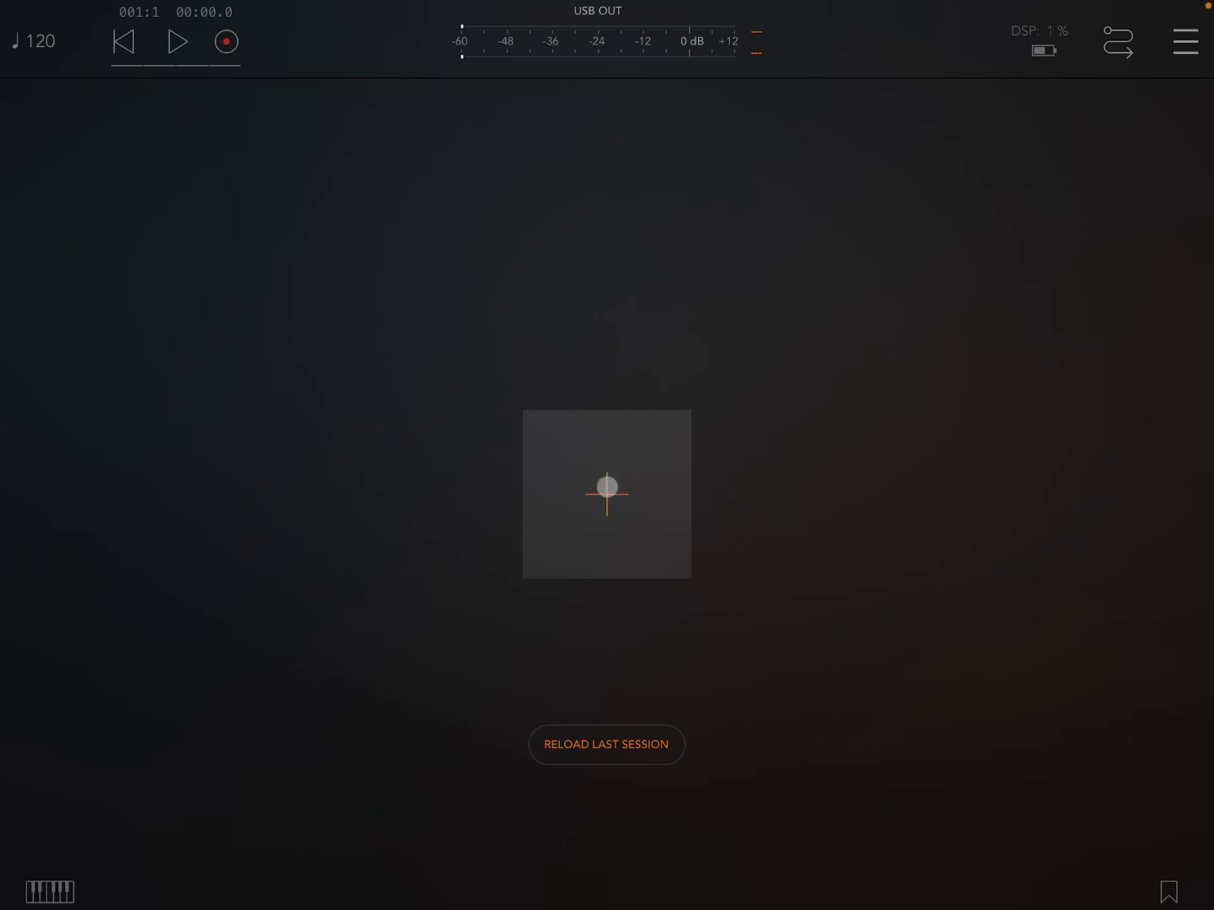
# Step: Add a new audio channel and load the Flowtones Audio Unit instrument on it
pyautogui.click(606, 485)
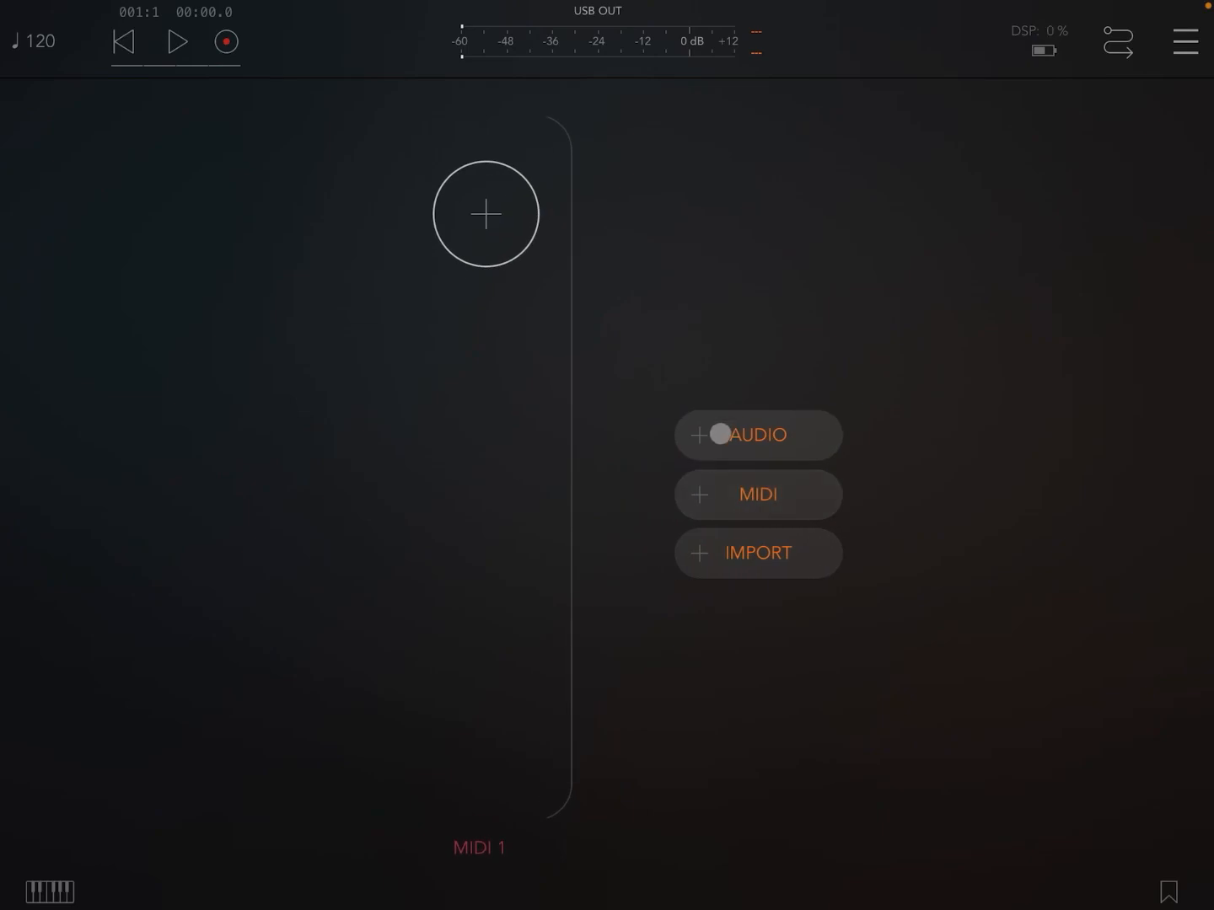
pyautogui.click(756, 434)
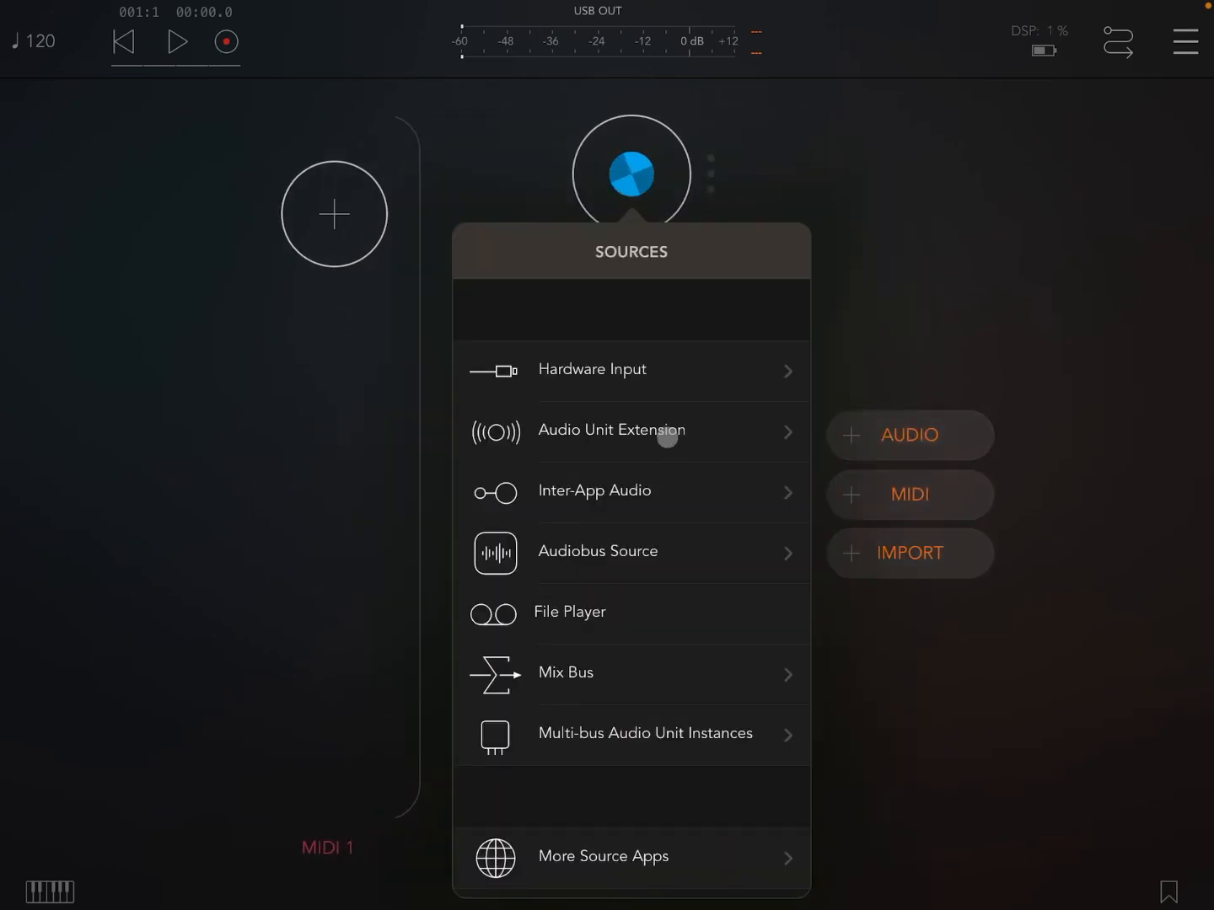
pyautogui.click(611, 430)
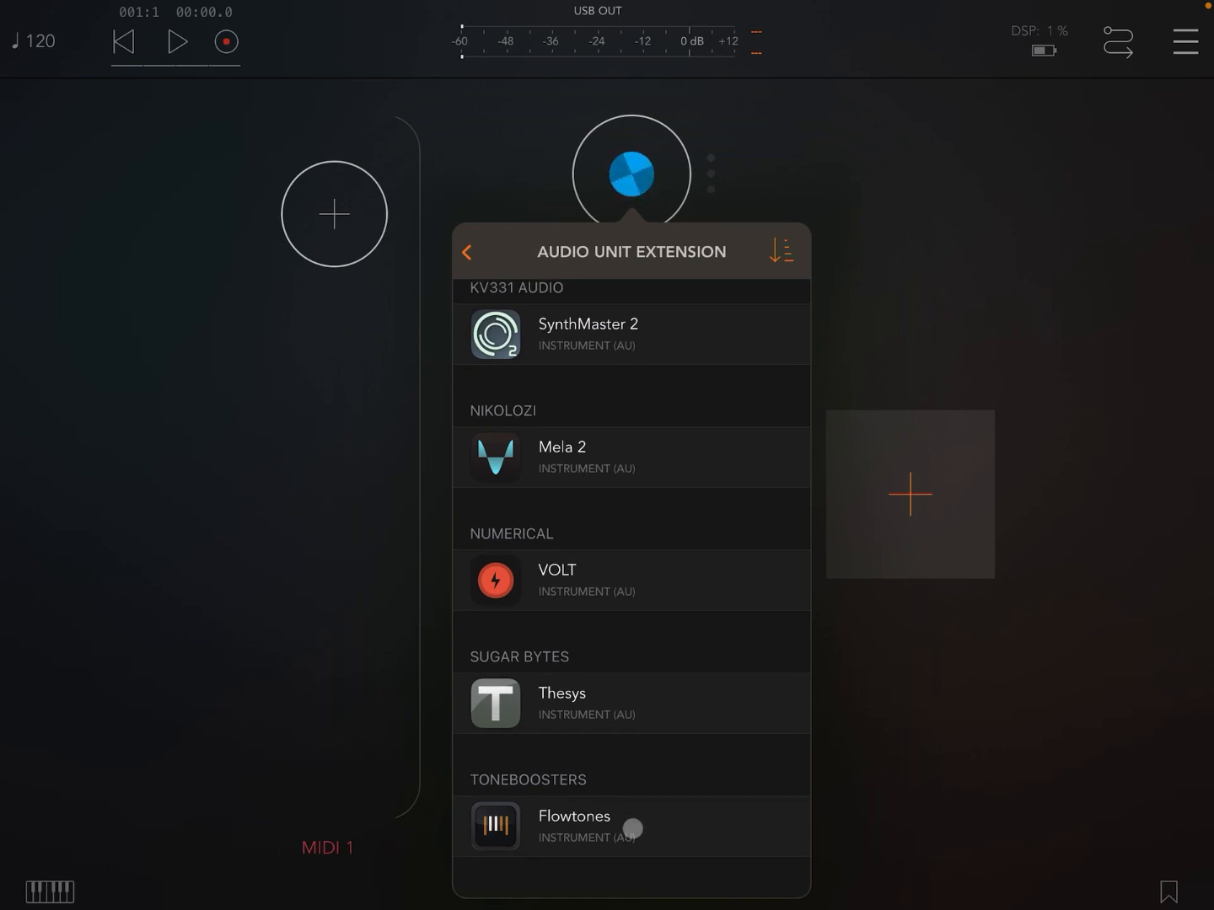
pyautogui.click(573, 826)
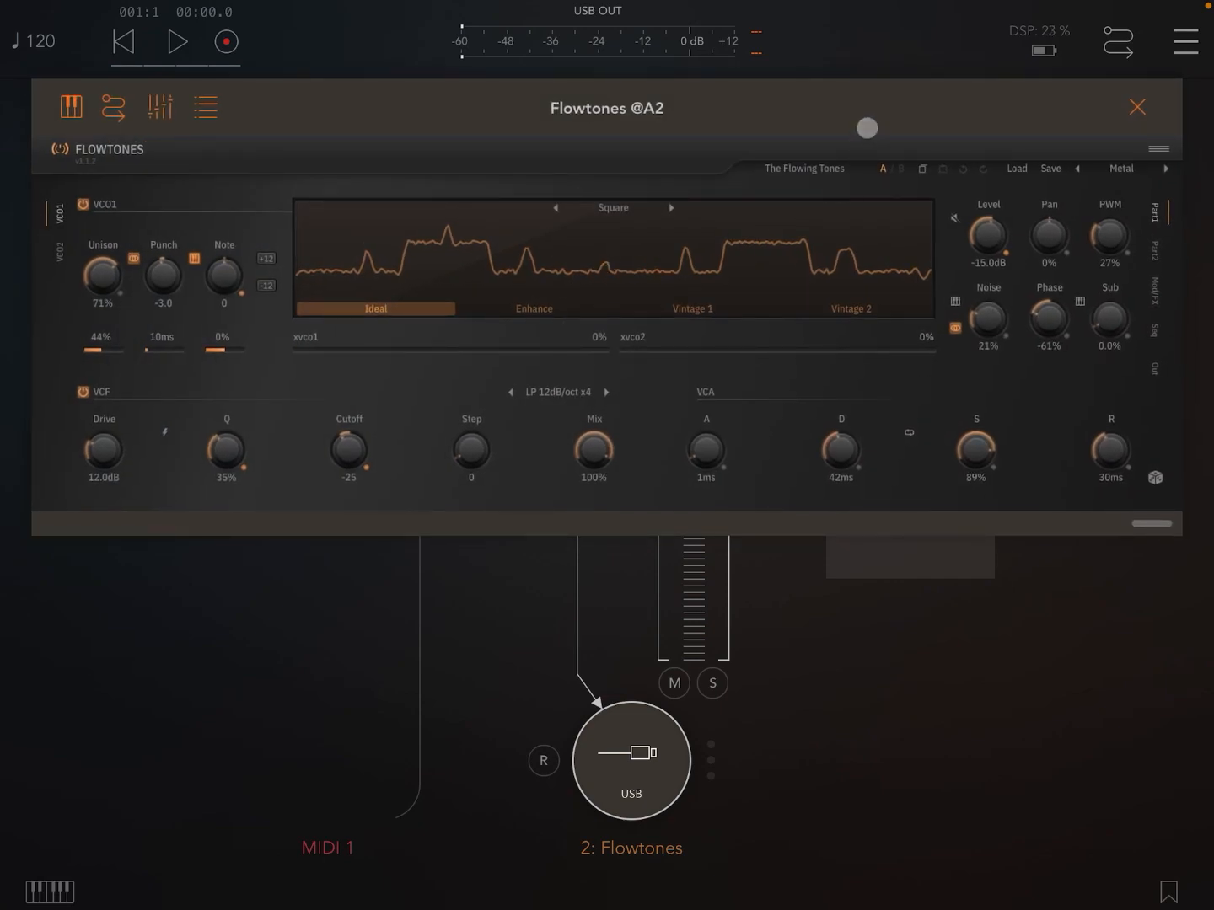
# Step: Load the factory Vocal preset 'Talking AI' into Flowtones
pyautogui.click(1016, 167)
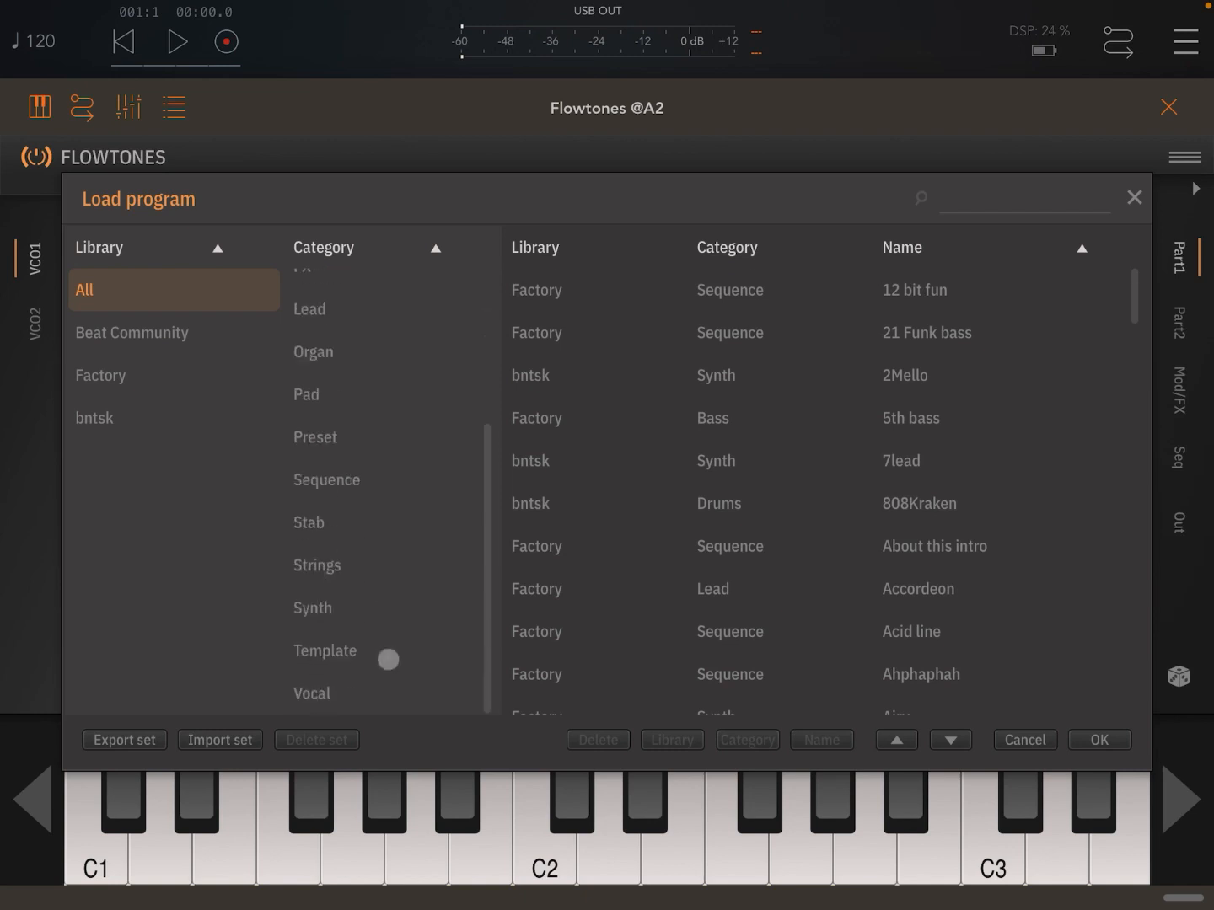
pyautogui.click(311, 693)
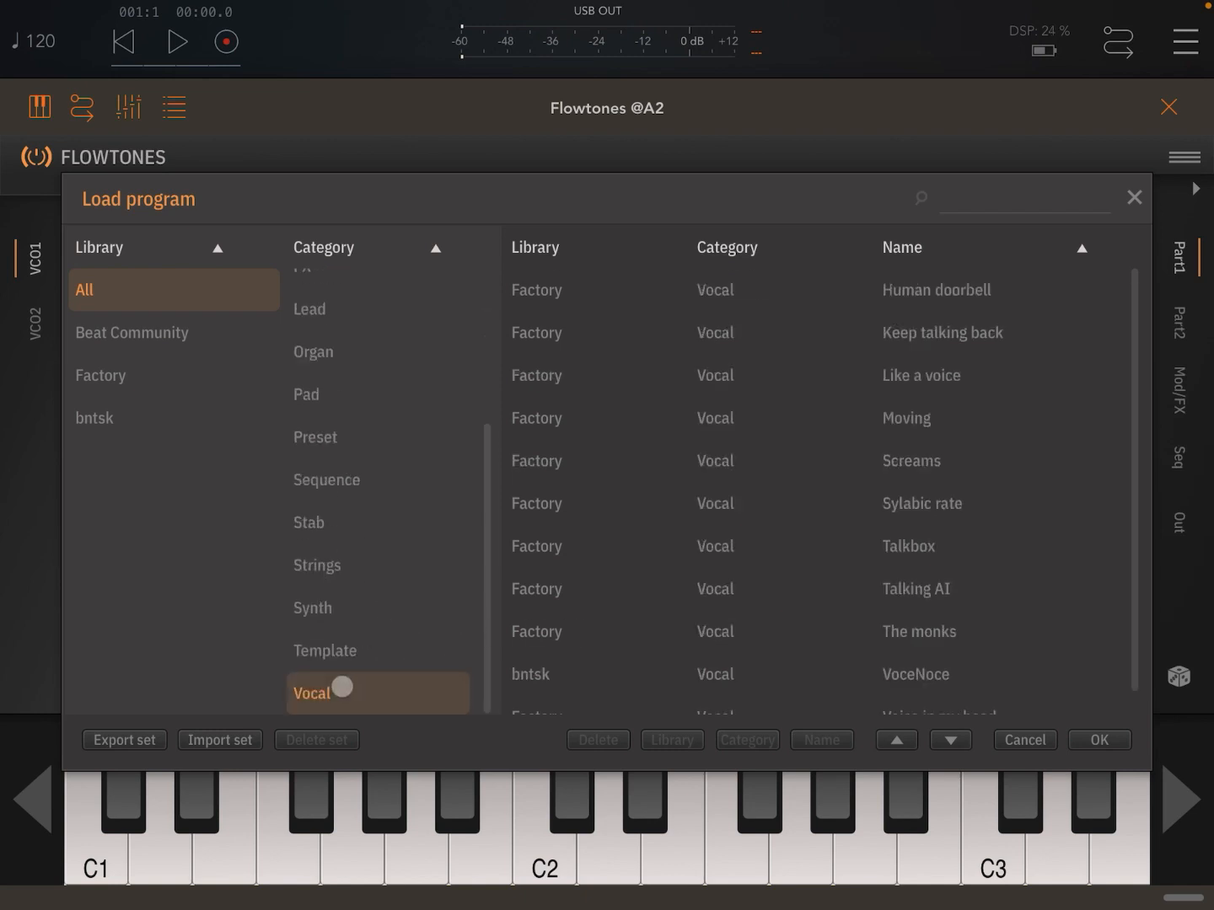
pyautogui.click(915, 588)
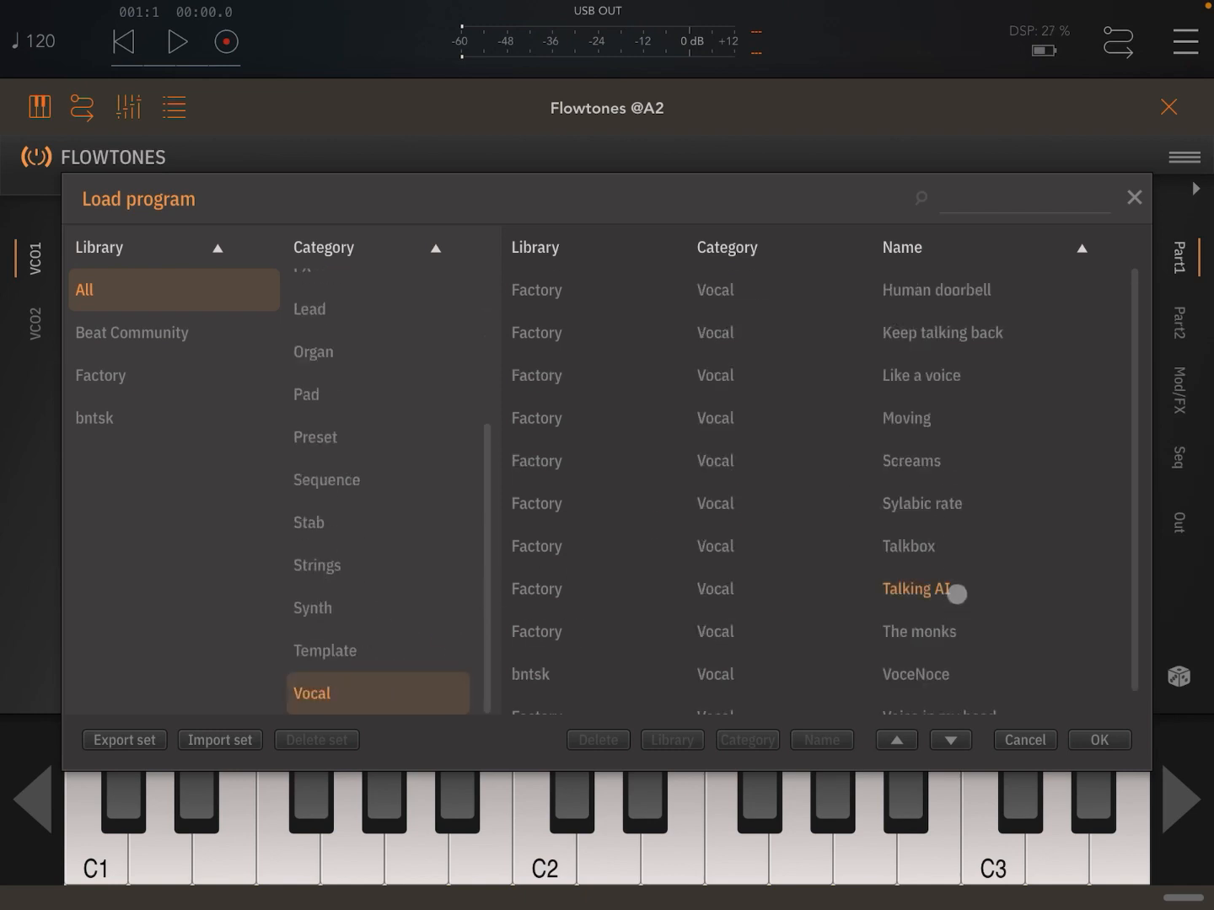
pyautogui.click(915, 588)
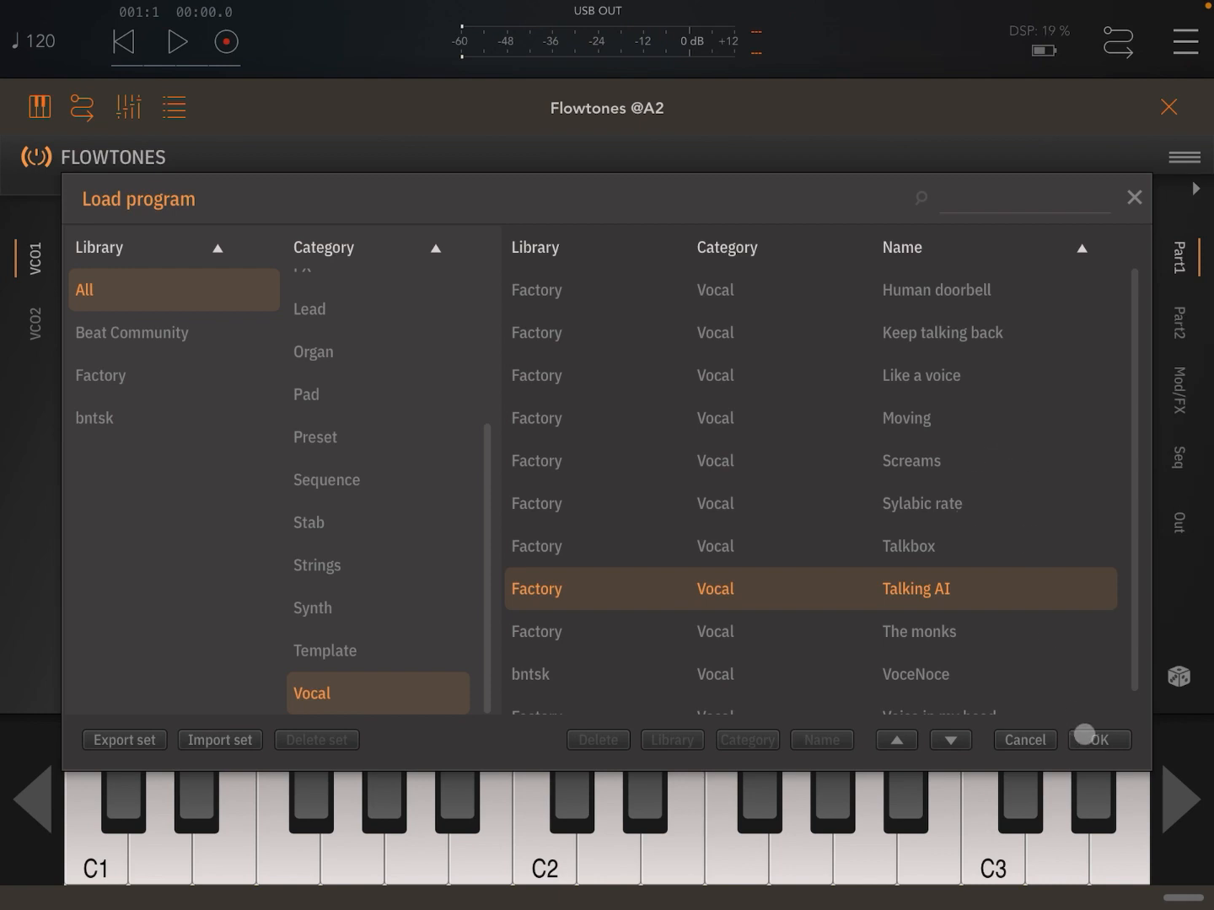
pyautogui.click(1098, 740)
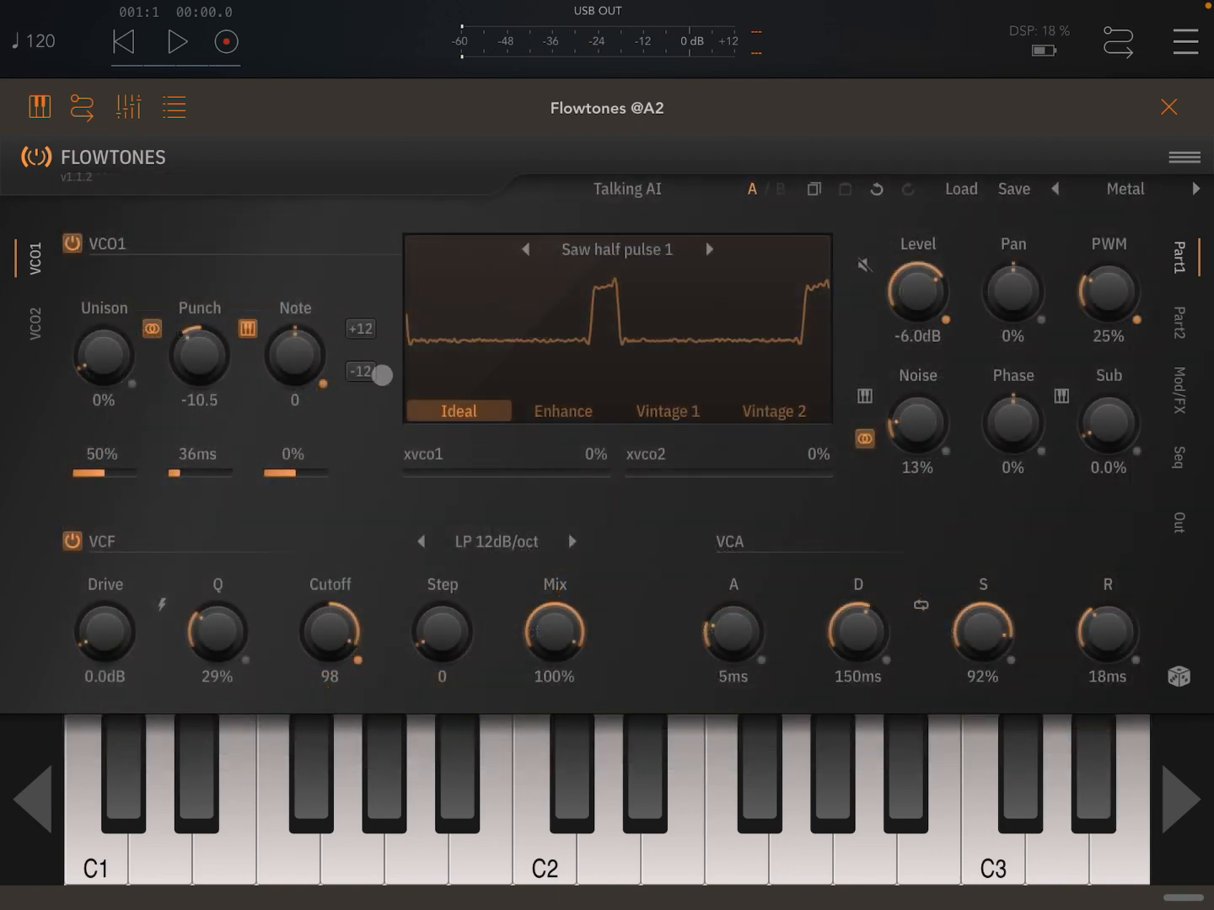
pyautogui.click(544, 800)
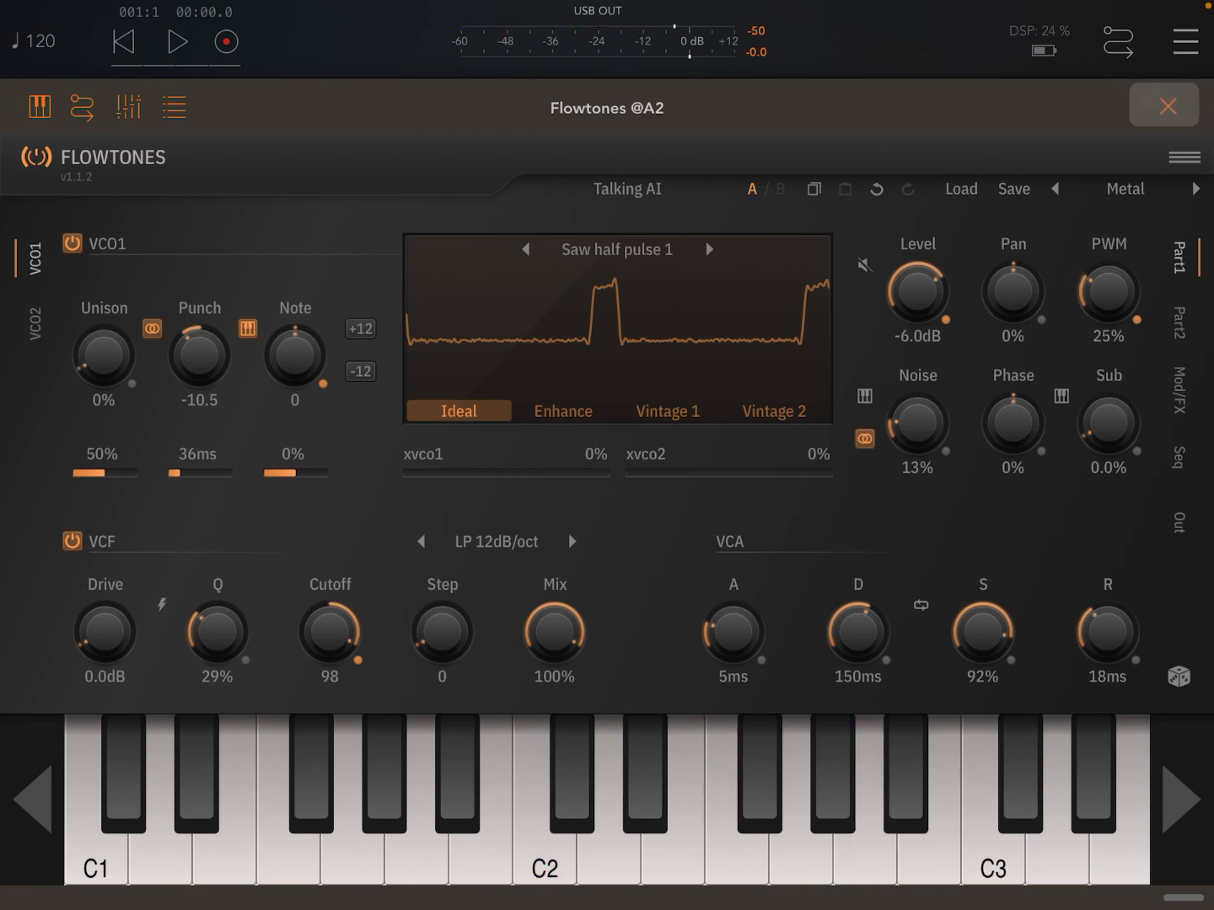
# Step: Close Flowtones, load Thesys as the MIDI 1 channel's effect, and open its sequencer
pyautogui.click(1163, 105)
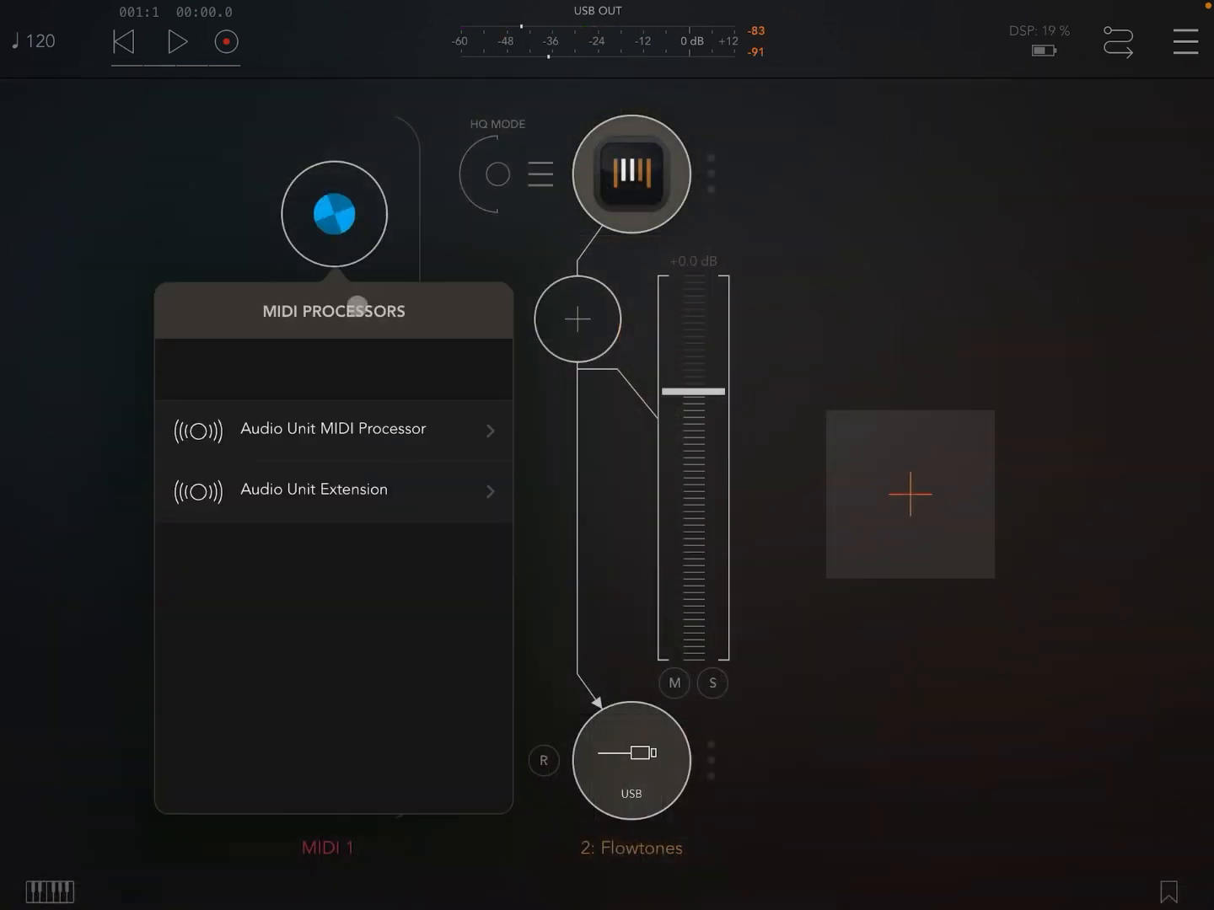
pyautogui.click(332, 429)
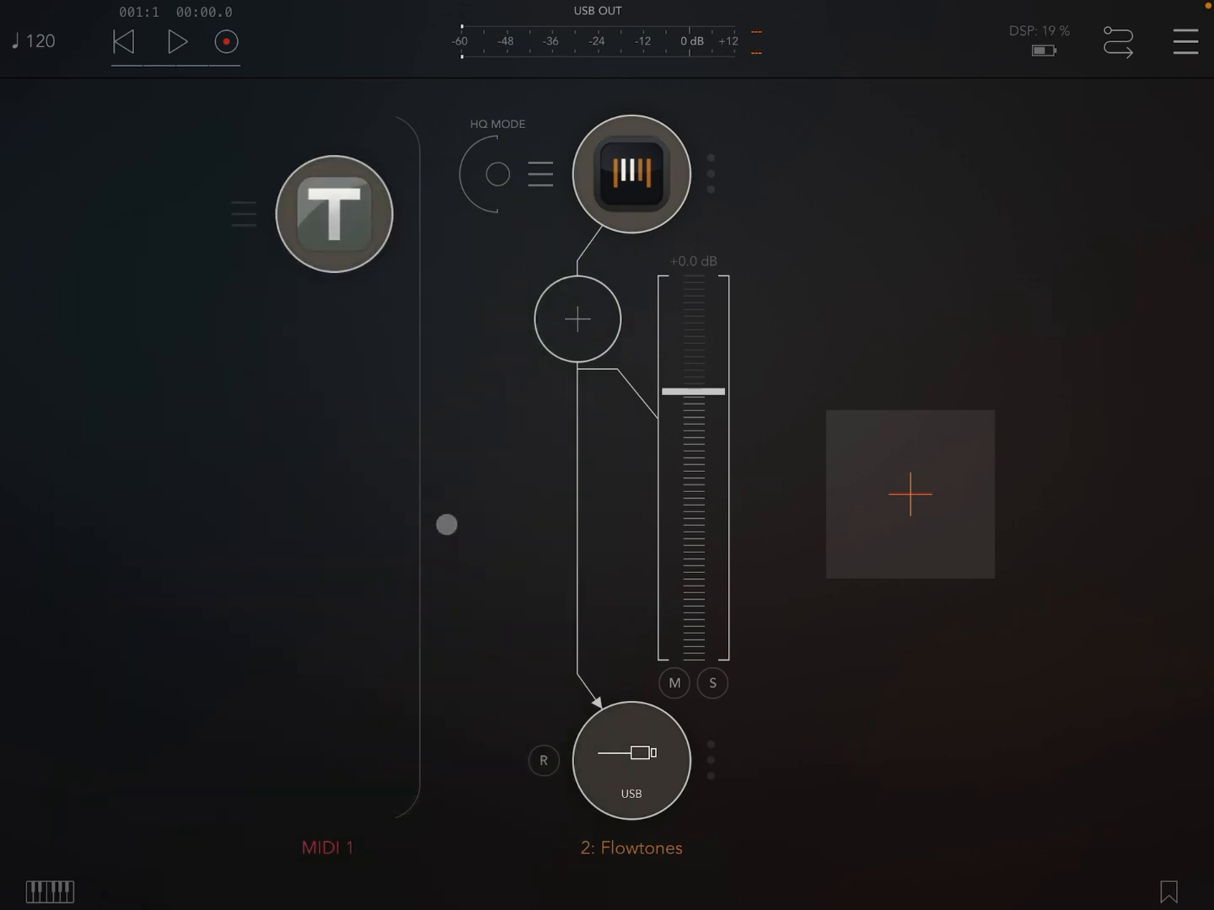
pyautogui.click(630, 175)
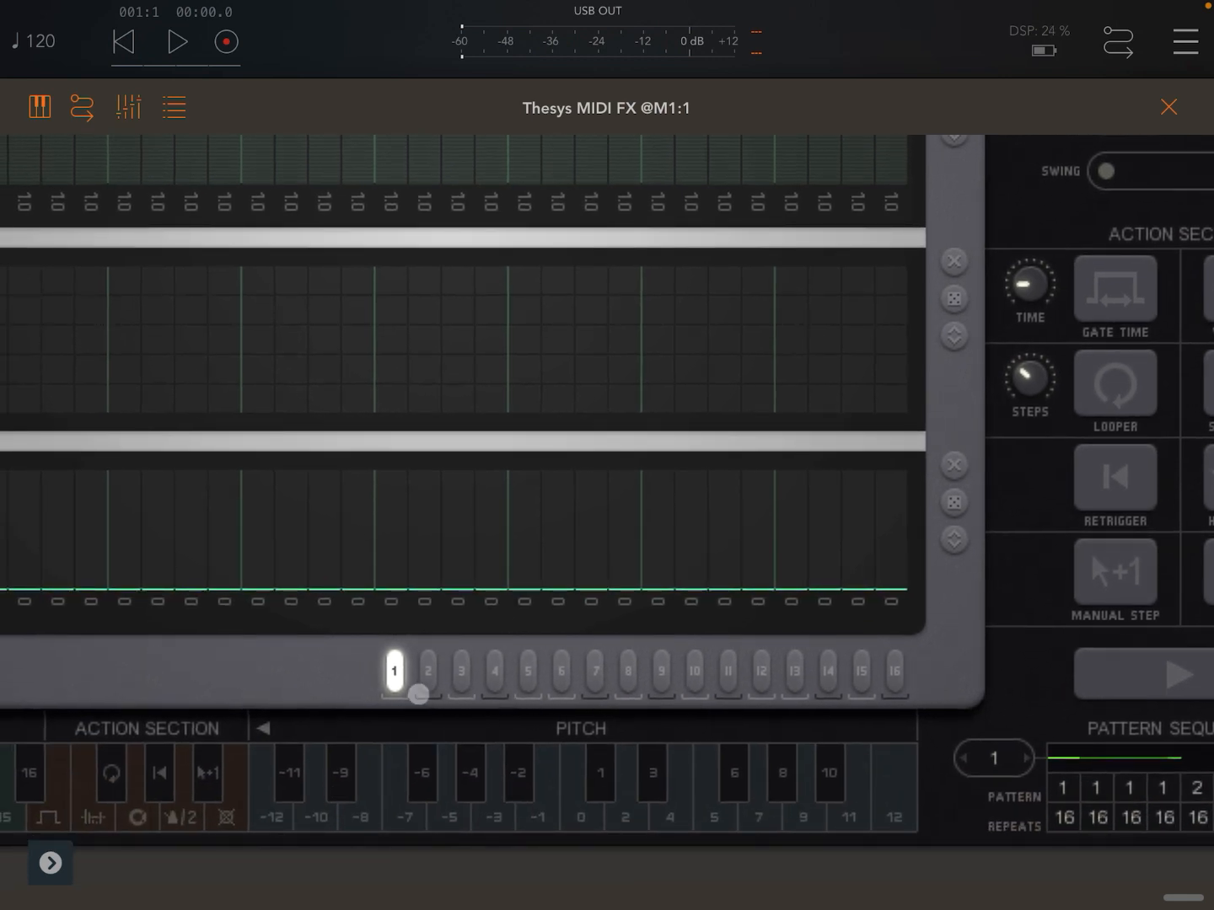
pyautogui.click(461, 672)
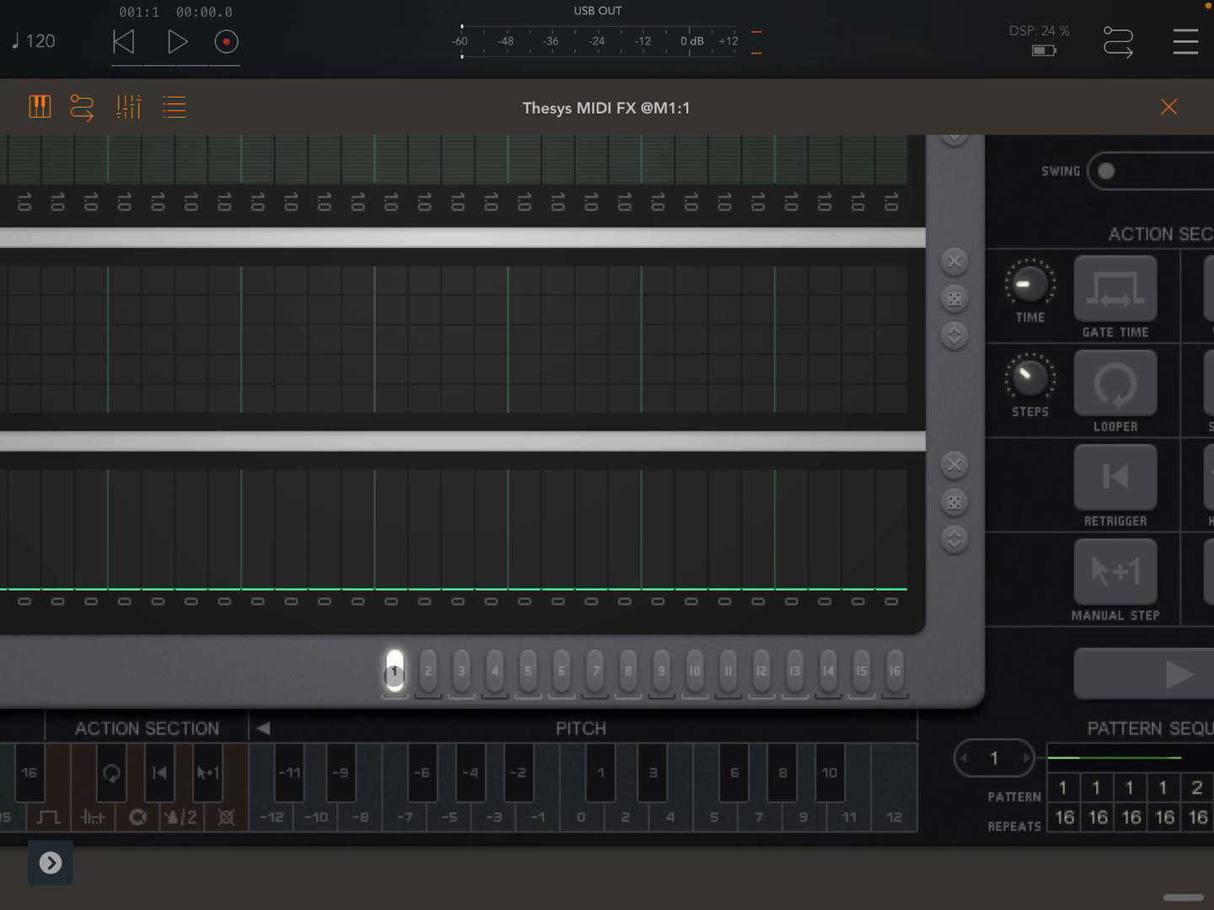
pyautogui.click(393, 673)
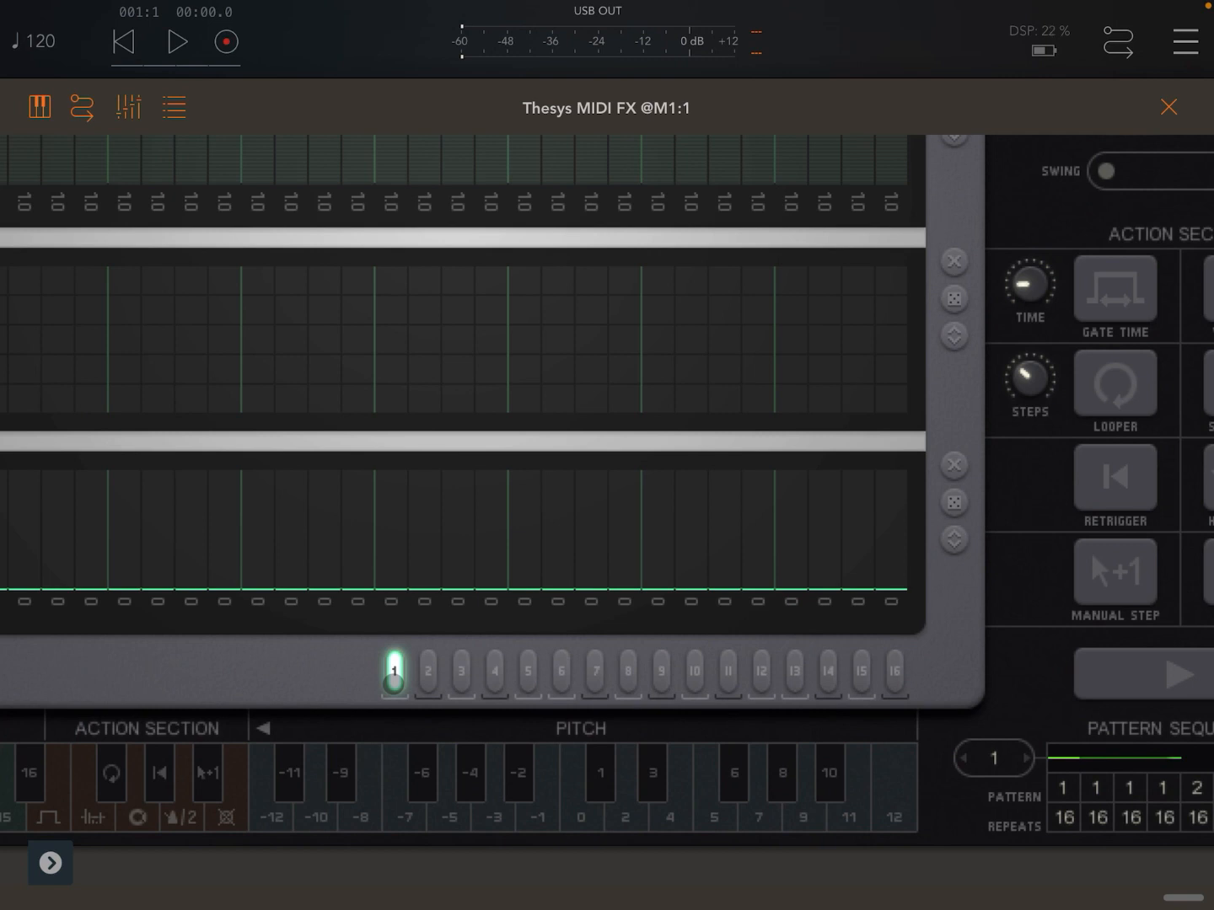
pyautogui.click(393, 672)
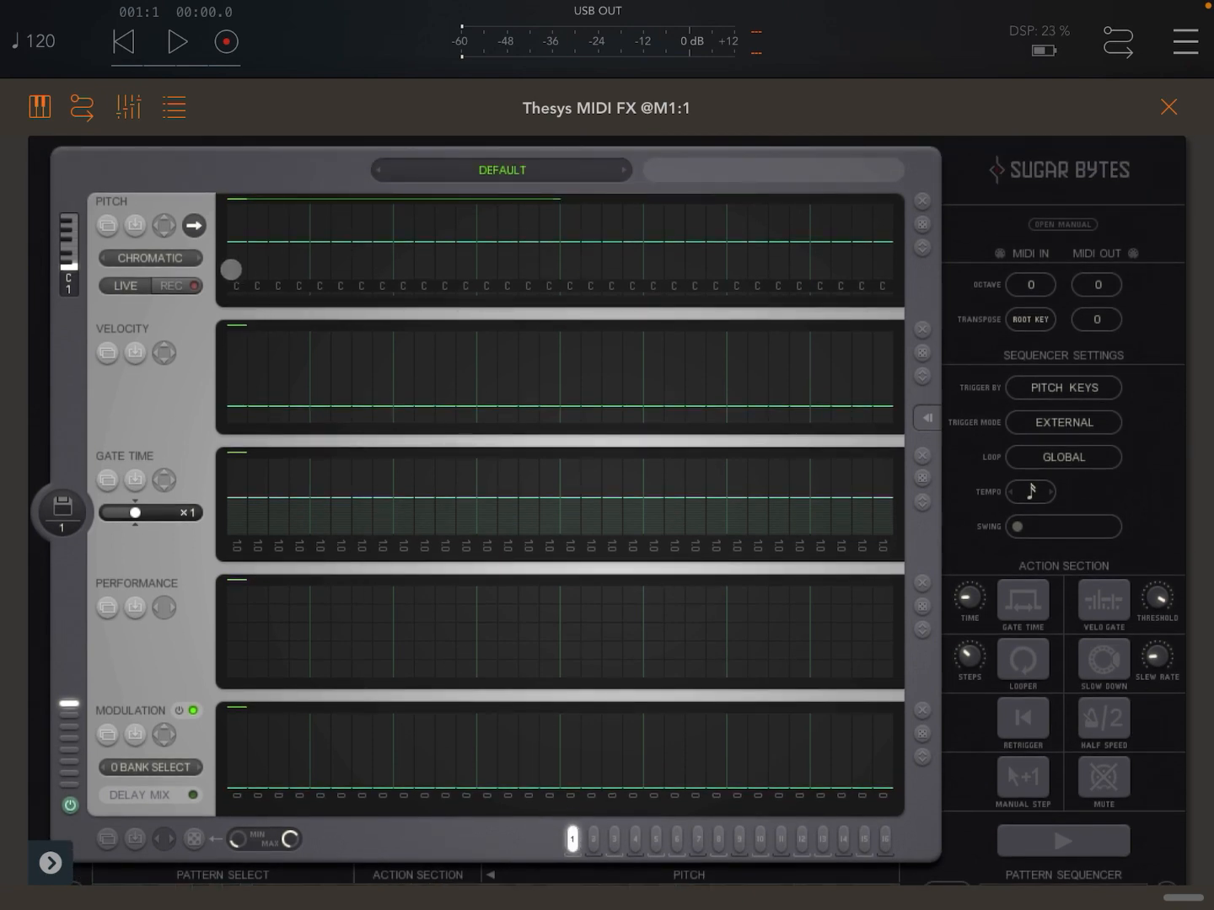
# Step: Draw a rising-then-falling pitch line in pattern 1 and start playback
pyautogui.moveTo(232, 270); pyautogui.dragTo(535, 230)
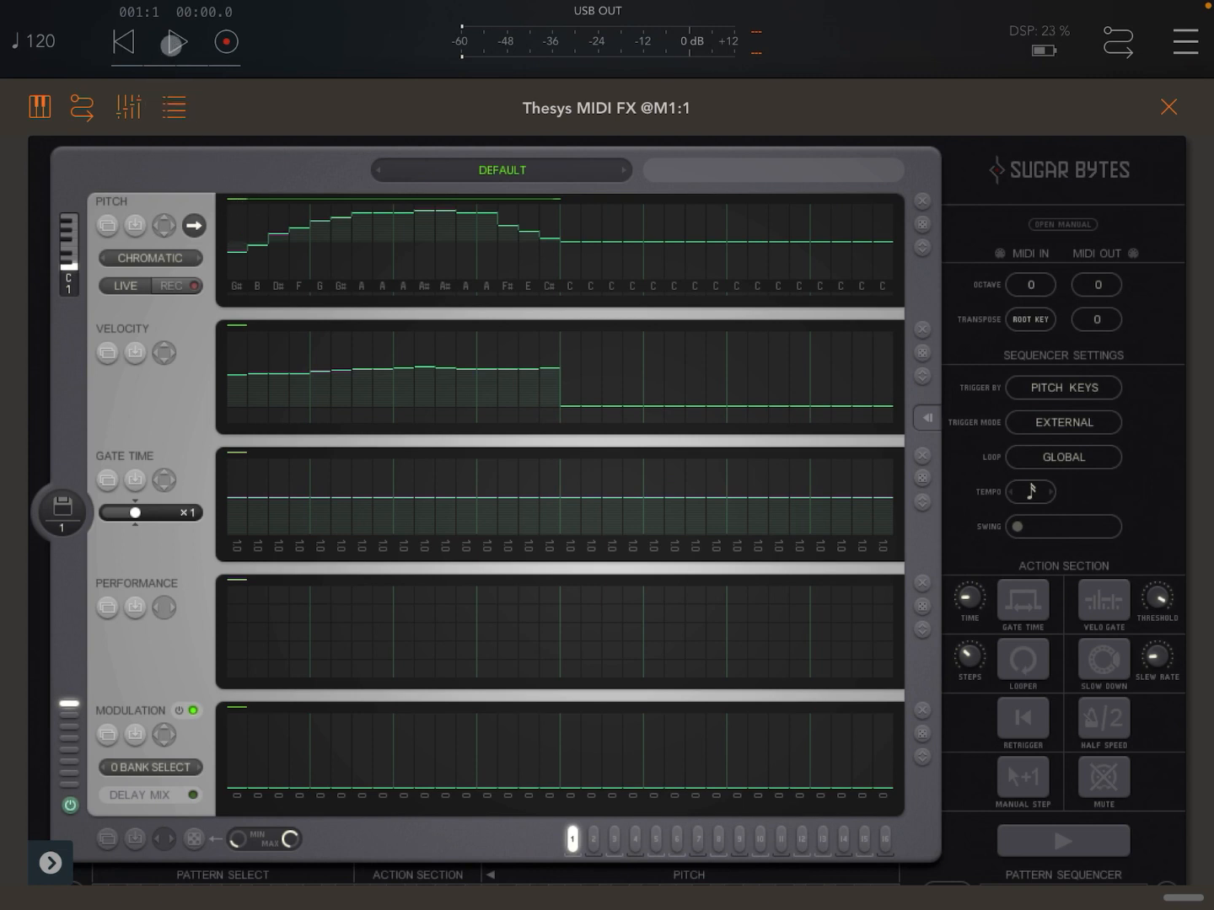
pyautogui.click(174, 42)
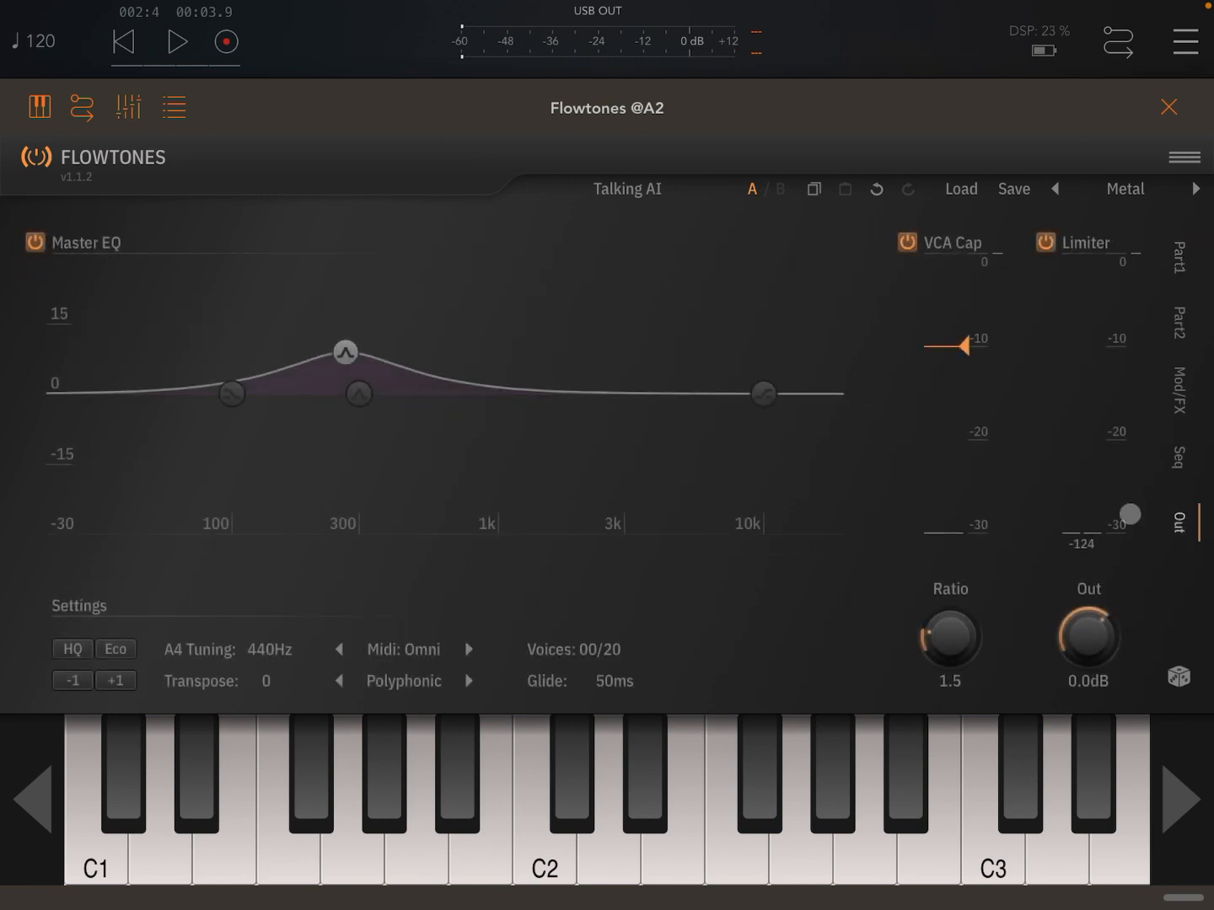
# Step: Dismiss the Flowtones view and reopen Thesys from the MIDI 1 channel
pyautogui.moveTo(1087, 636); pyautogui.dragTo(1087, 590)
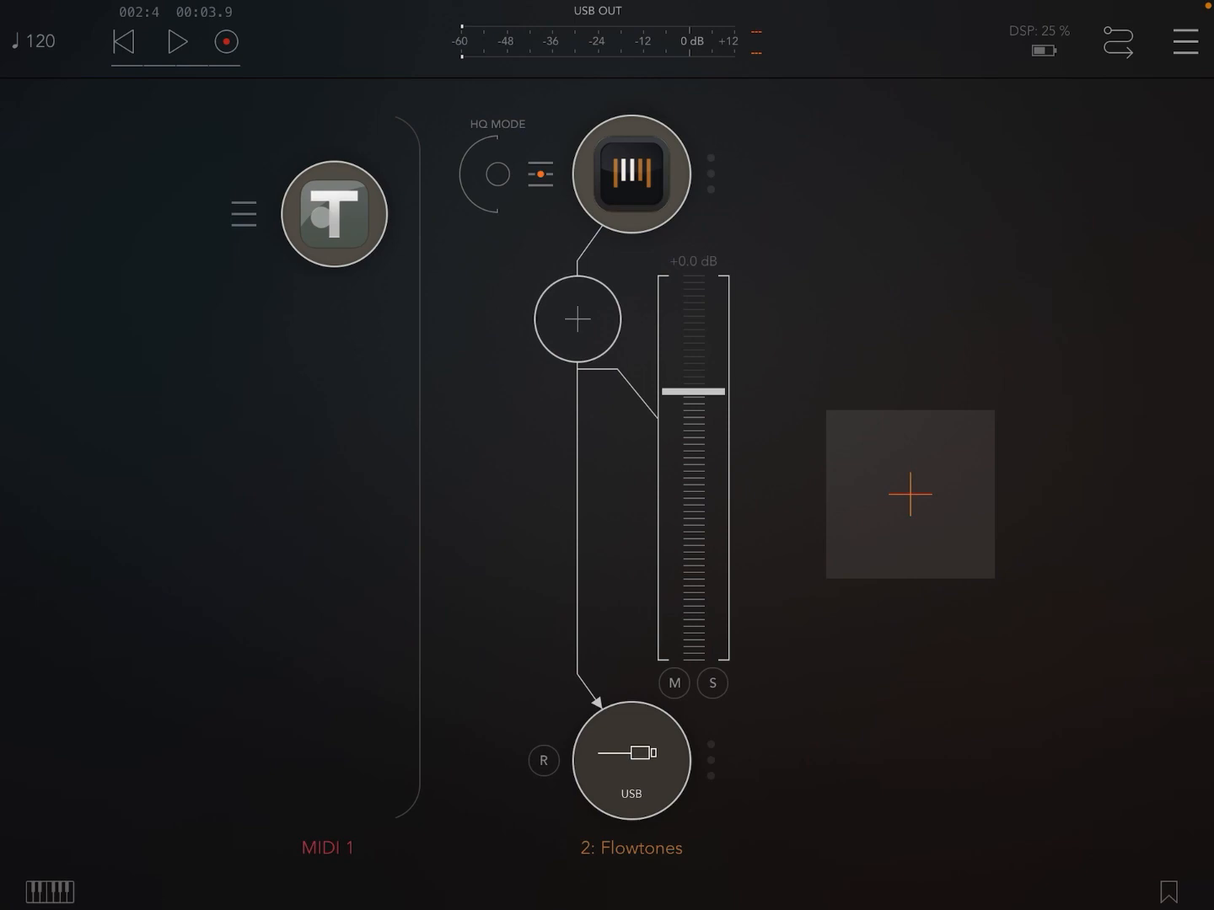
pyautogui.click(333, 213)
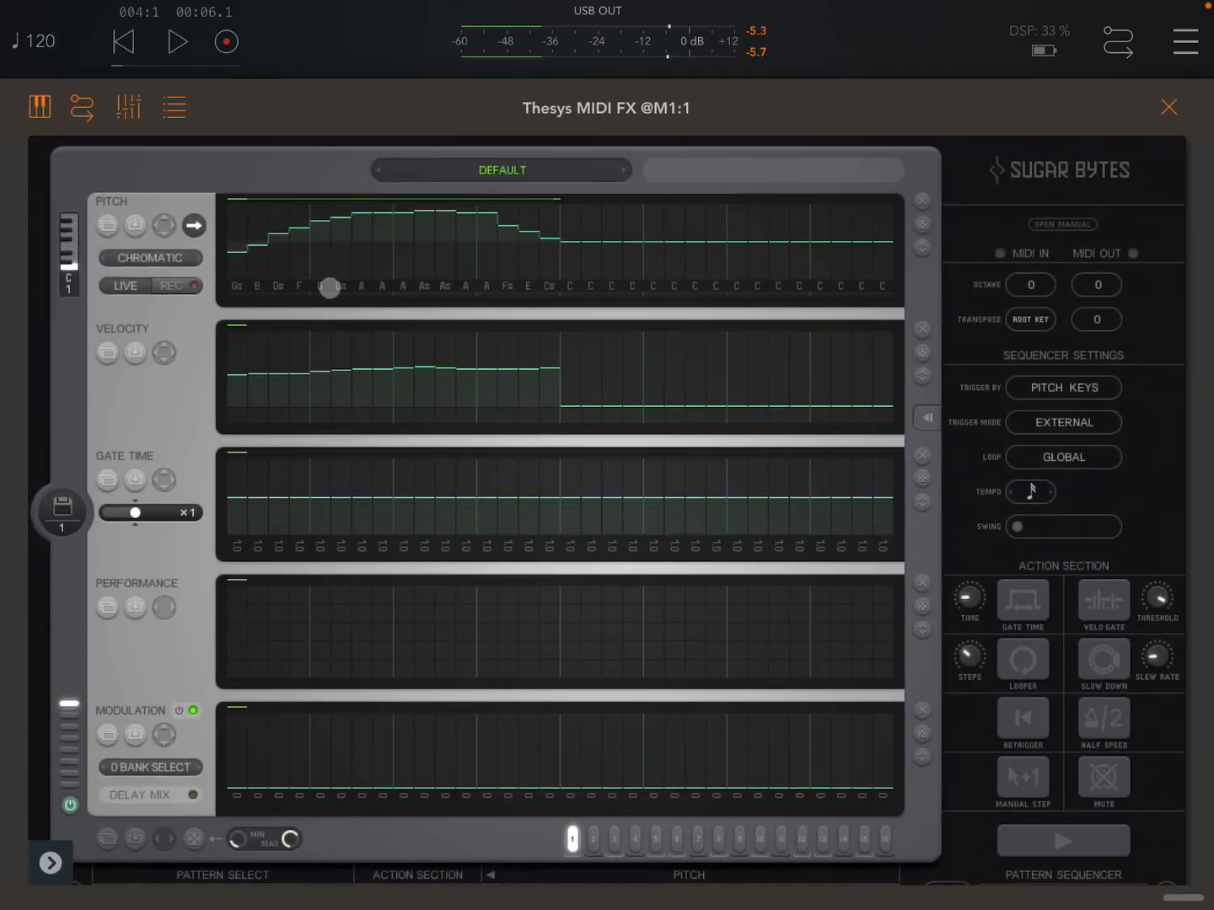
# Step: Select pattern 2 and draw uneven step velocities across its first half
pyautogui.click(593, 839)
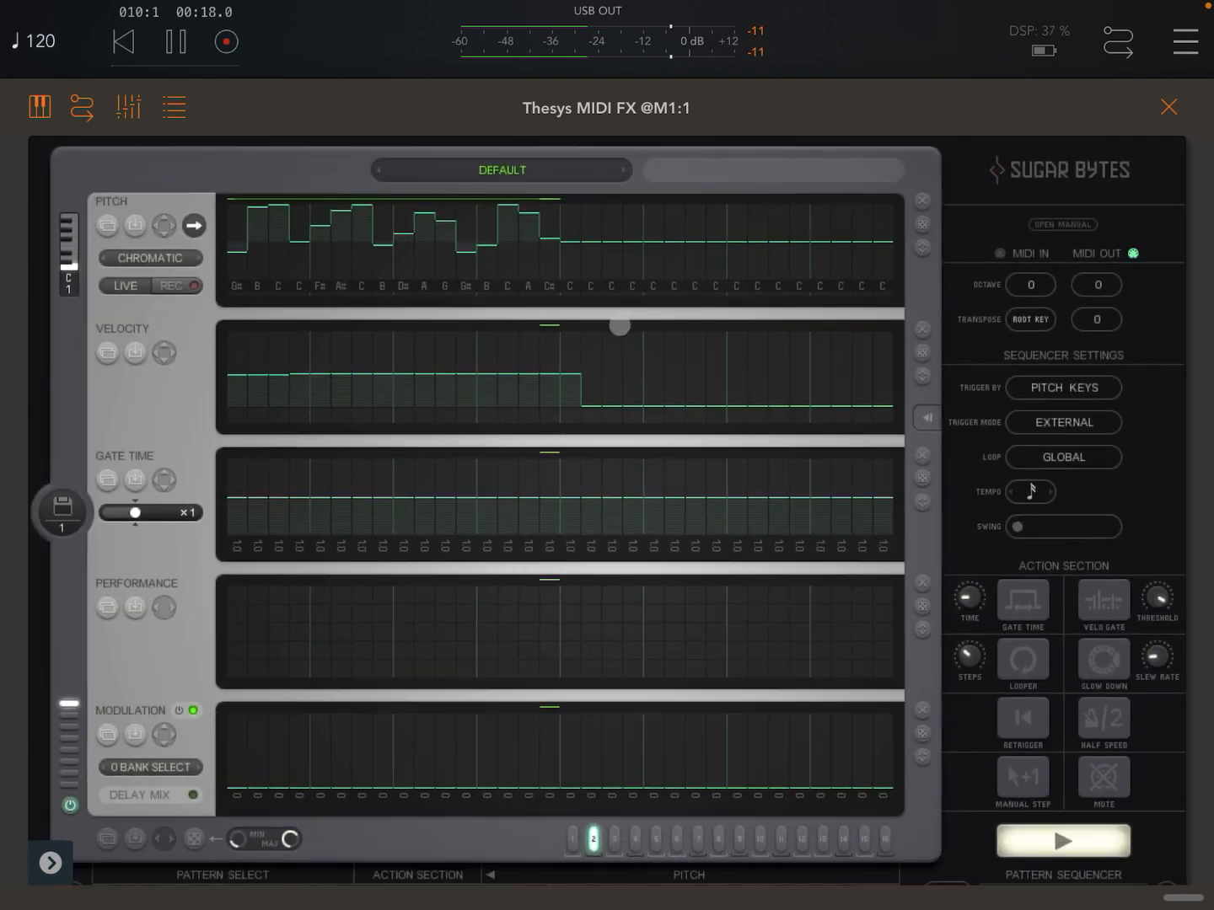
pyautogui.moveTo(620, 327); pyautogui.dragTo(299, 370)
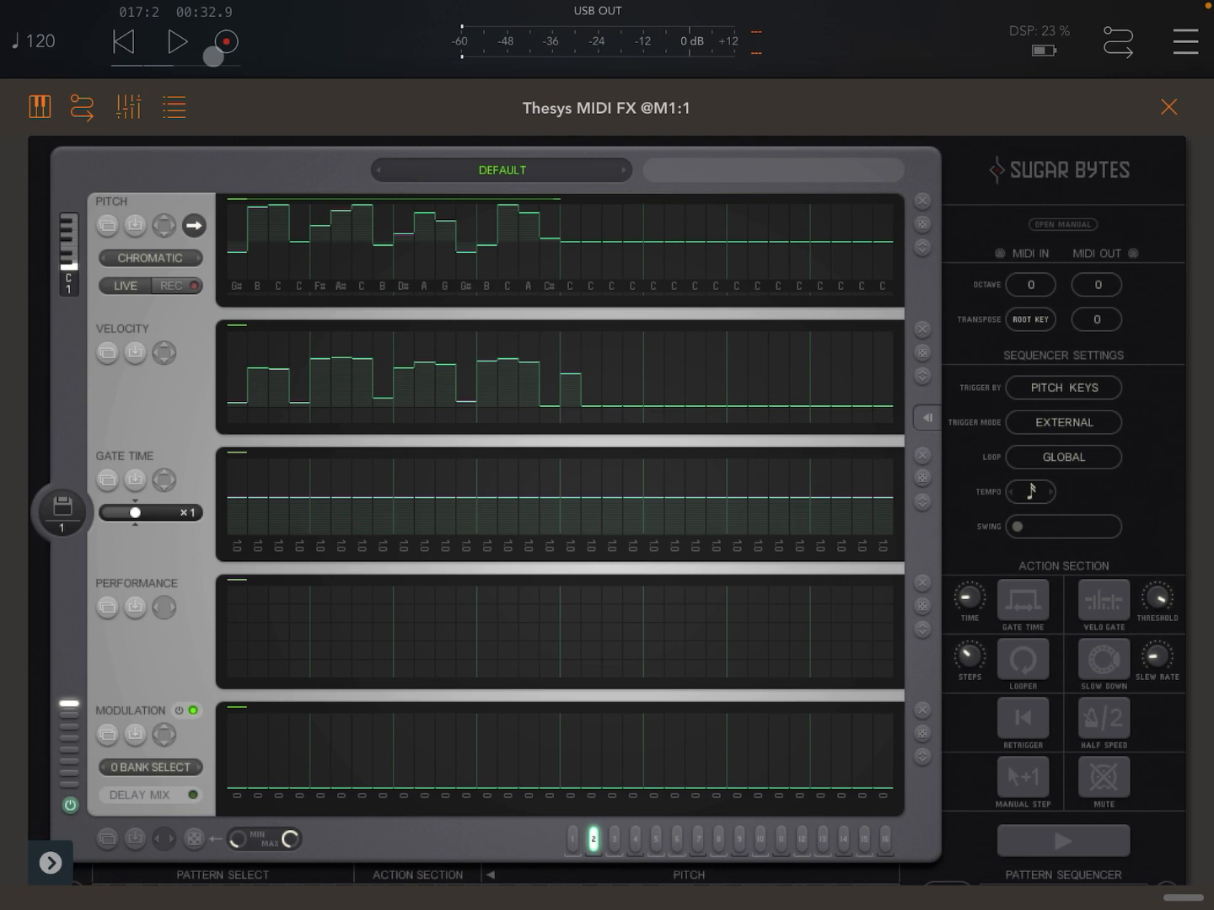
pyautogui.click(177, 42)
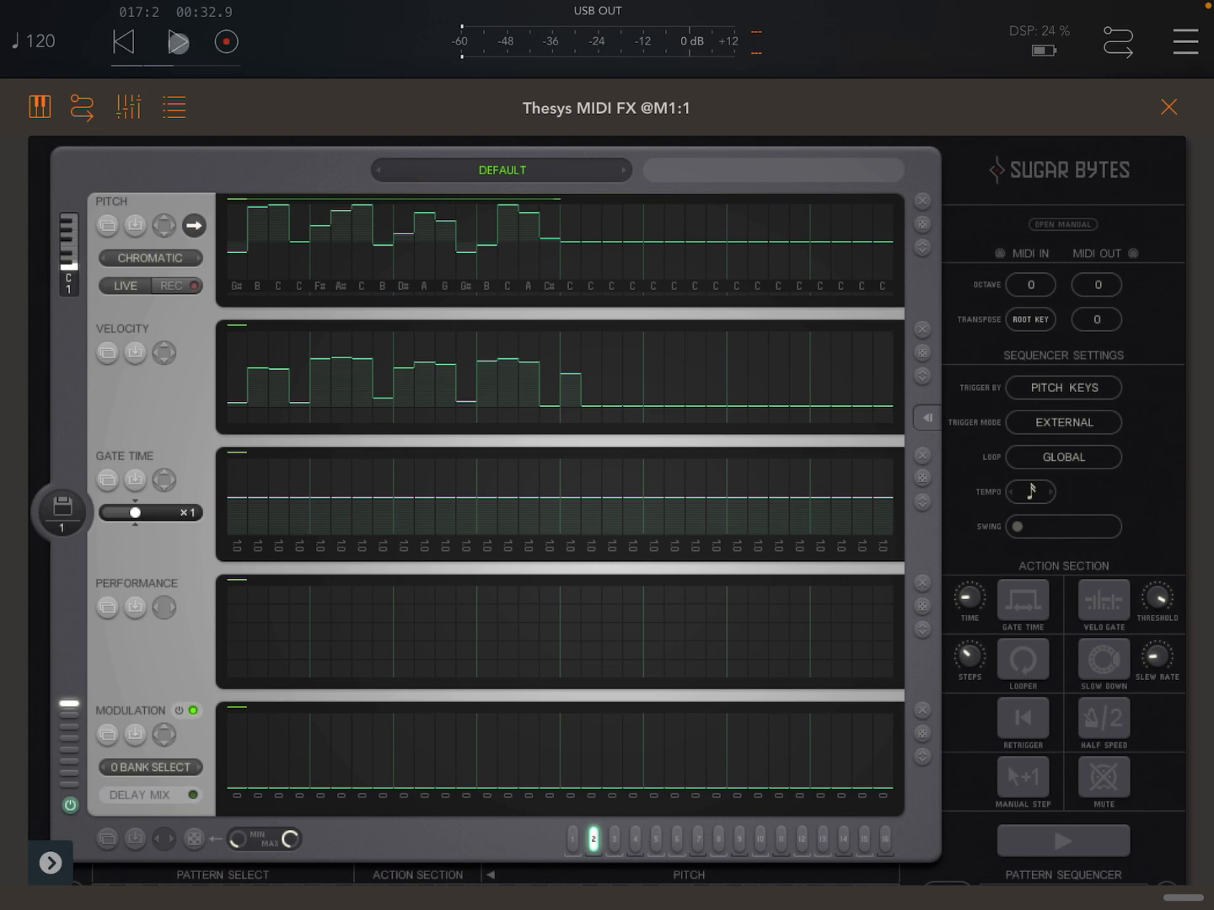
pyautogui.click(175, 42)
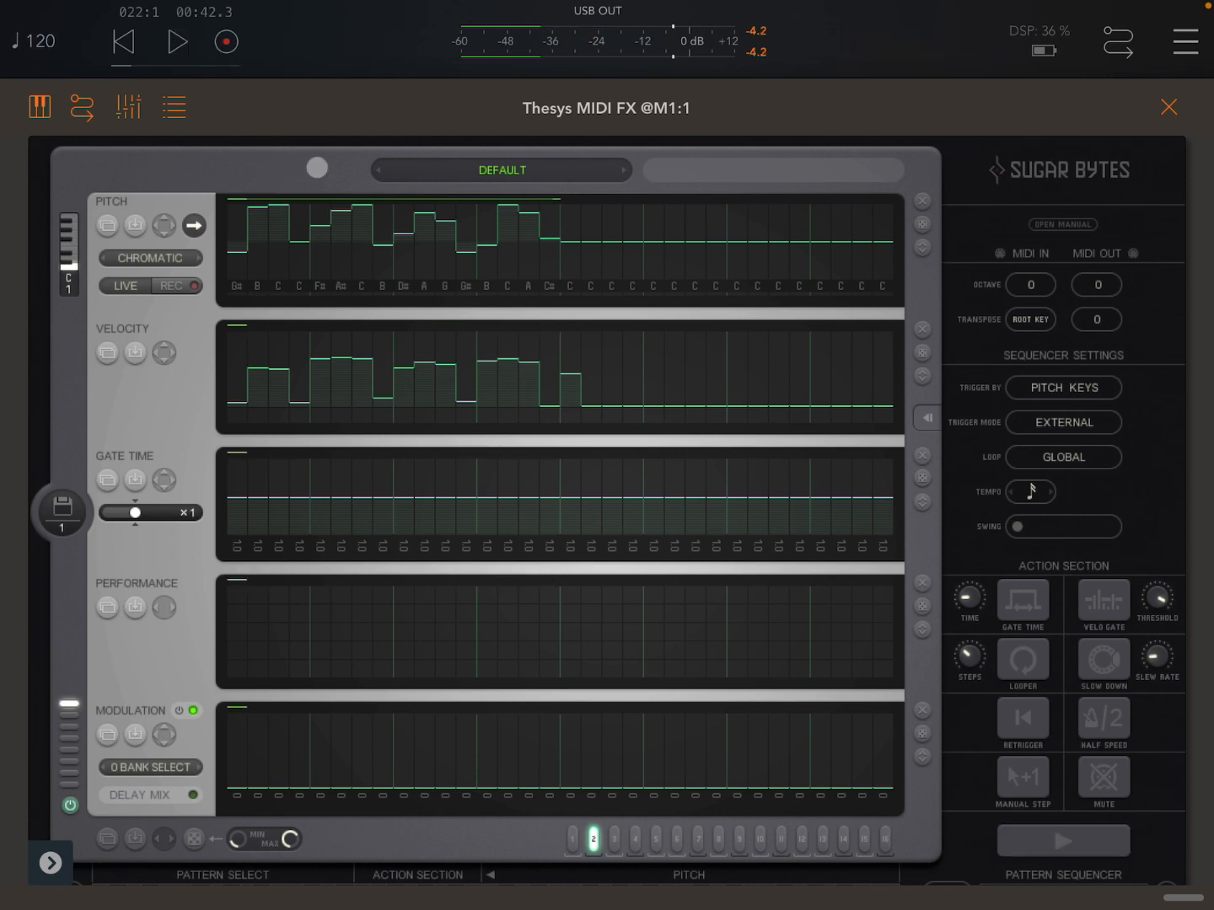
pyautogui.click(700, 648)
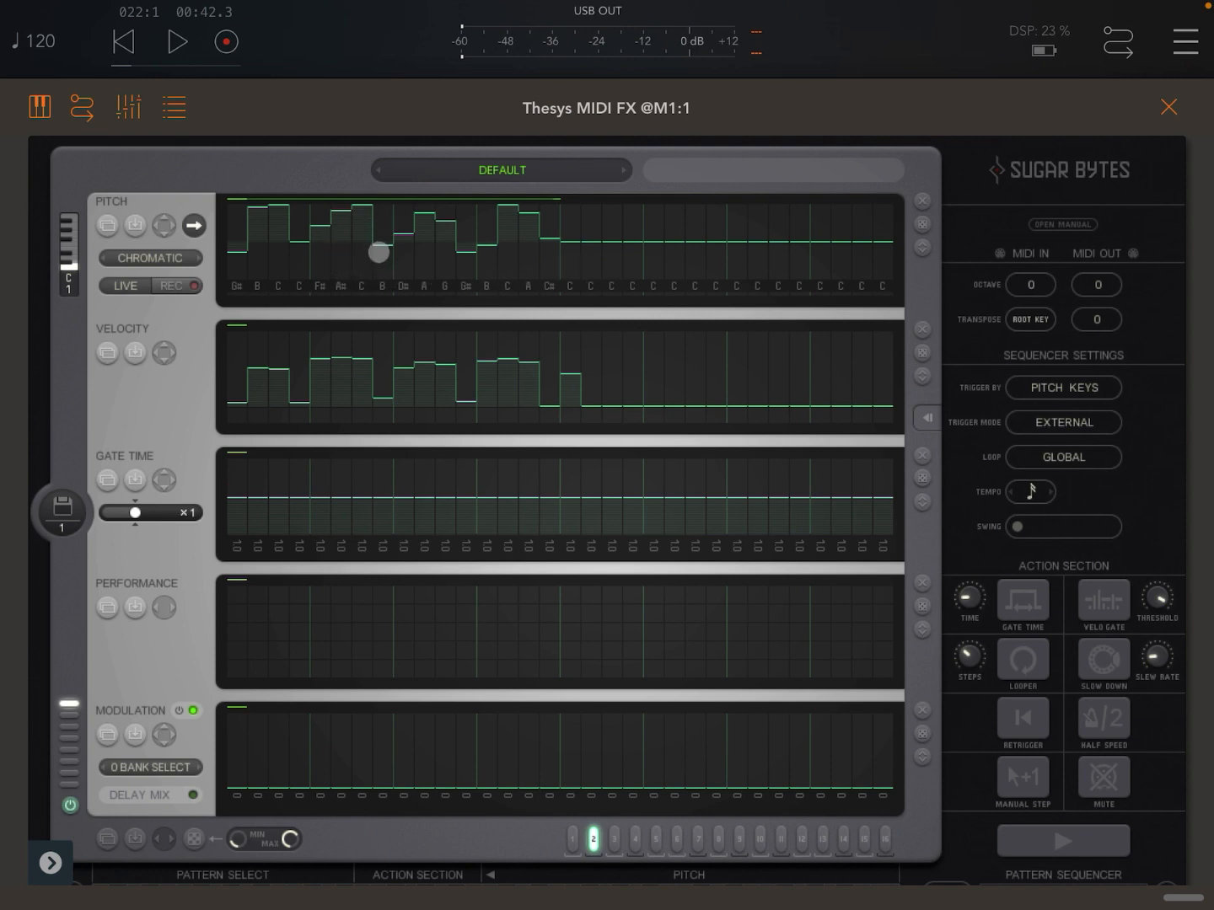
# Step: Change pattern 2's scale from Chromatic to Minor Pentatonic
pyautogui.click(149, 258)
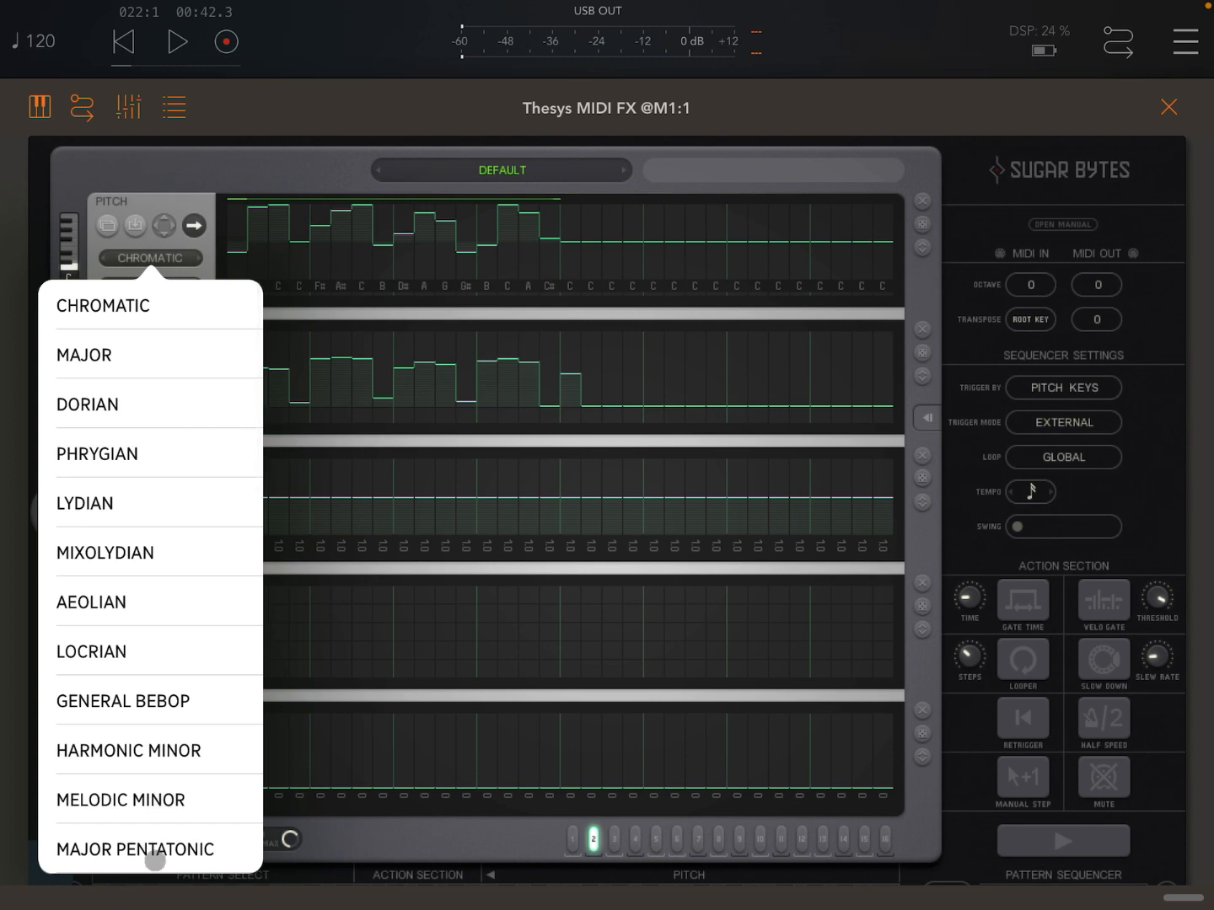
pyautogui.scroll(-3)
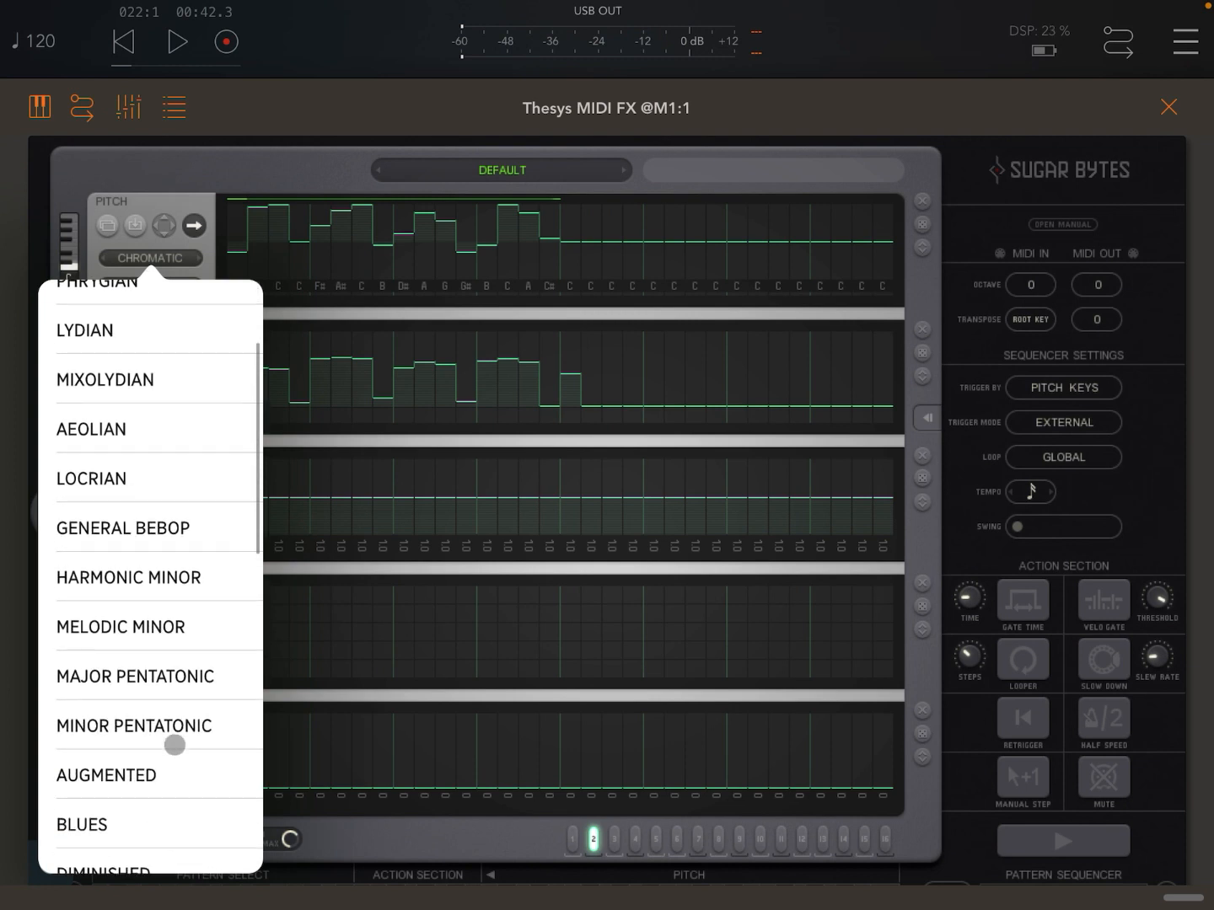
pyautogui.click(133, 726)
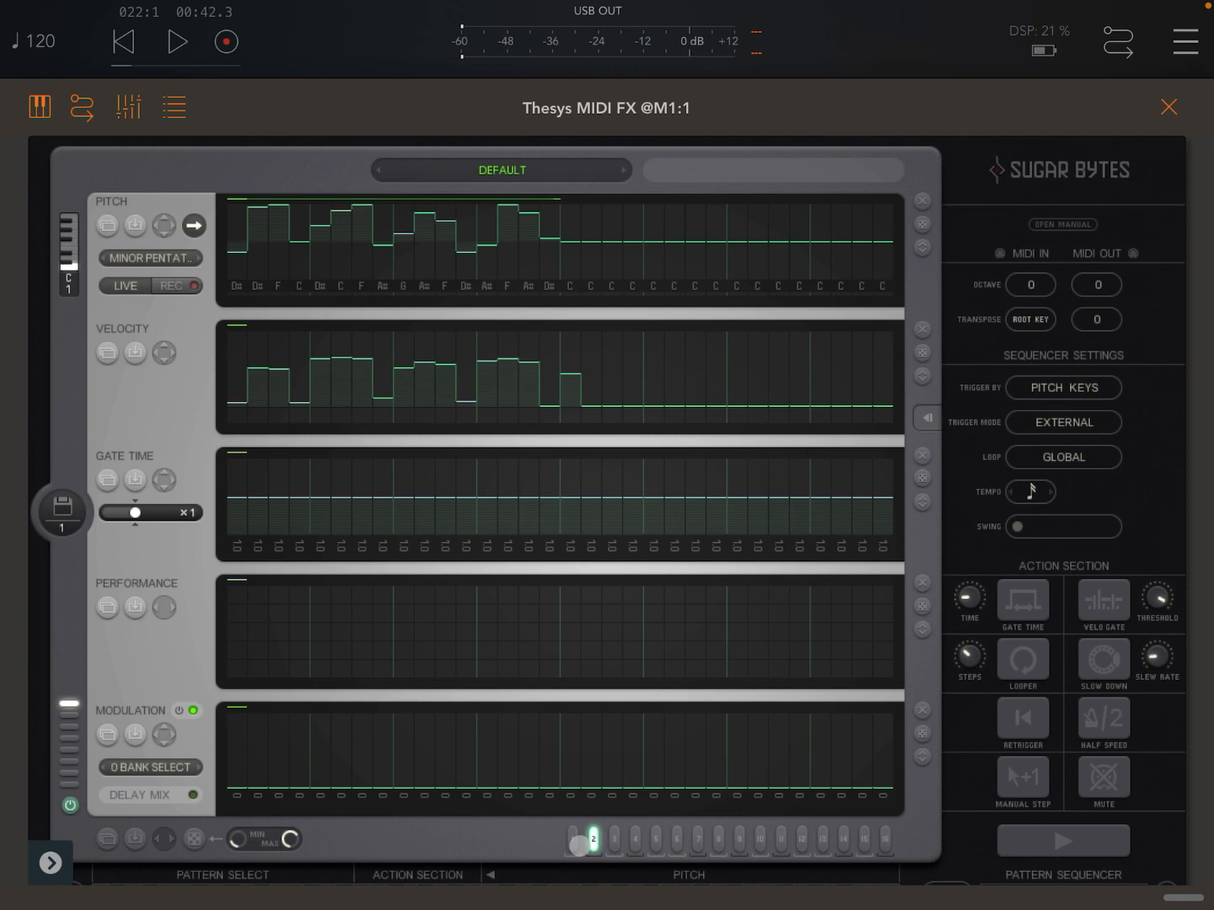
# Step: Set pattern 1 to Minor Pentatonic as well and toggle playback
pyautogui.click(150, 258)
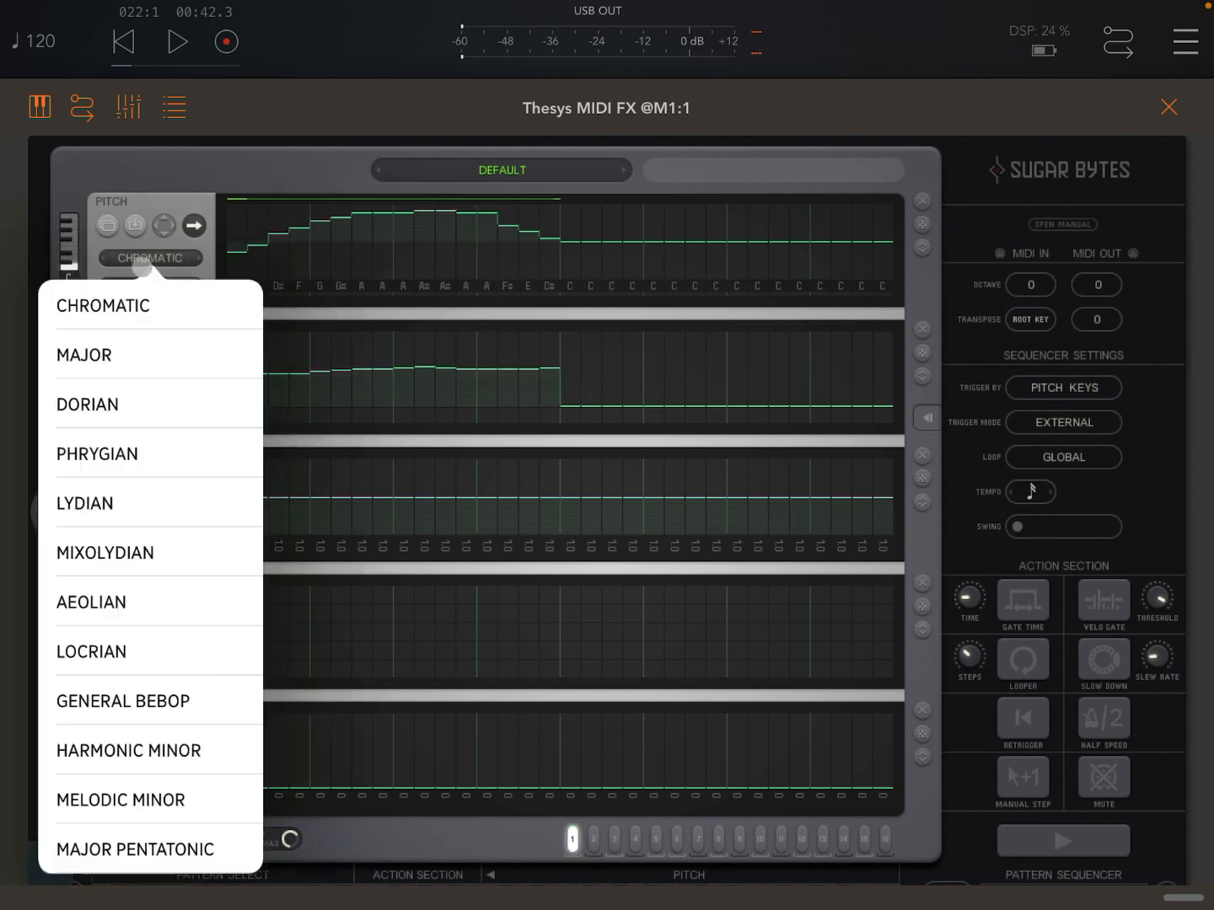
pyautogui.scroll(-3)
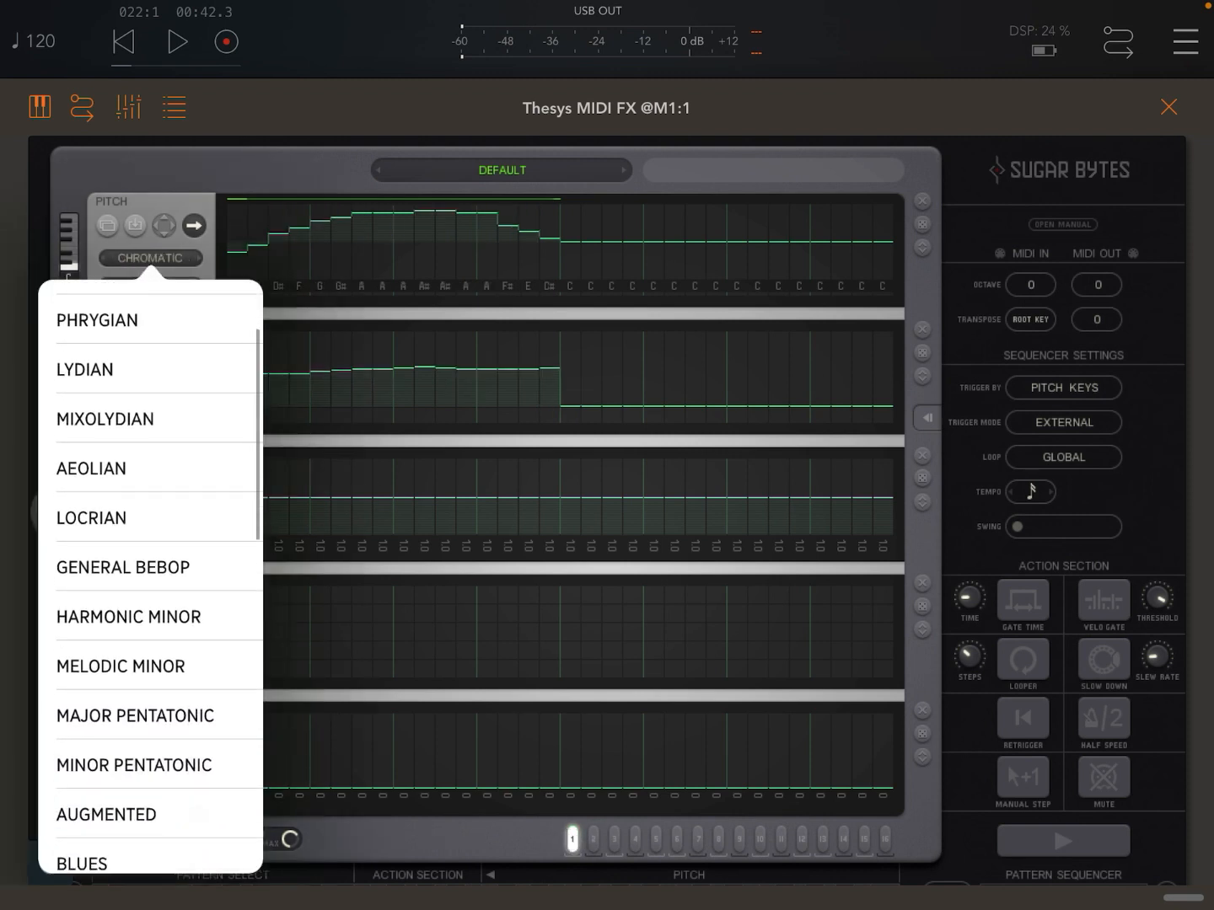
pyautogui.click(134, 764)
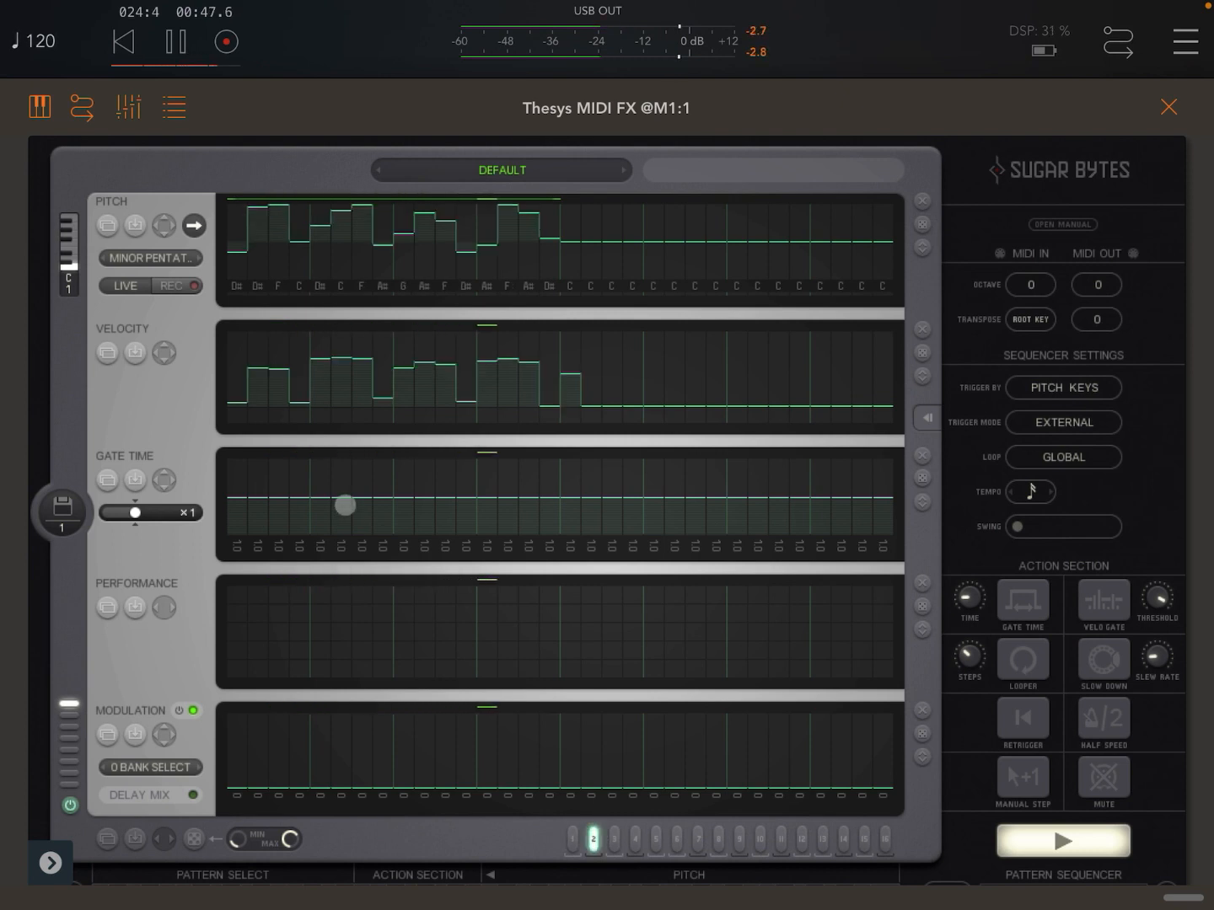
pyautogui.click(175, 43)
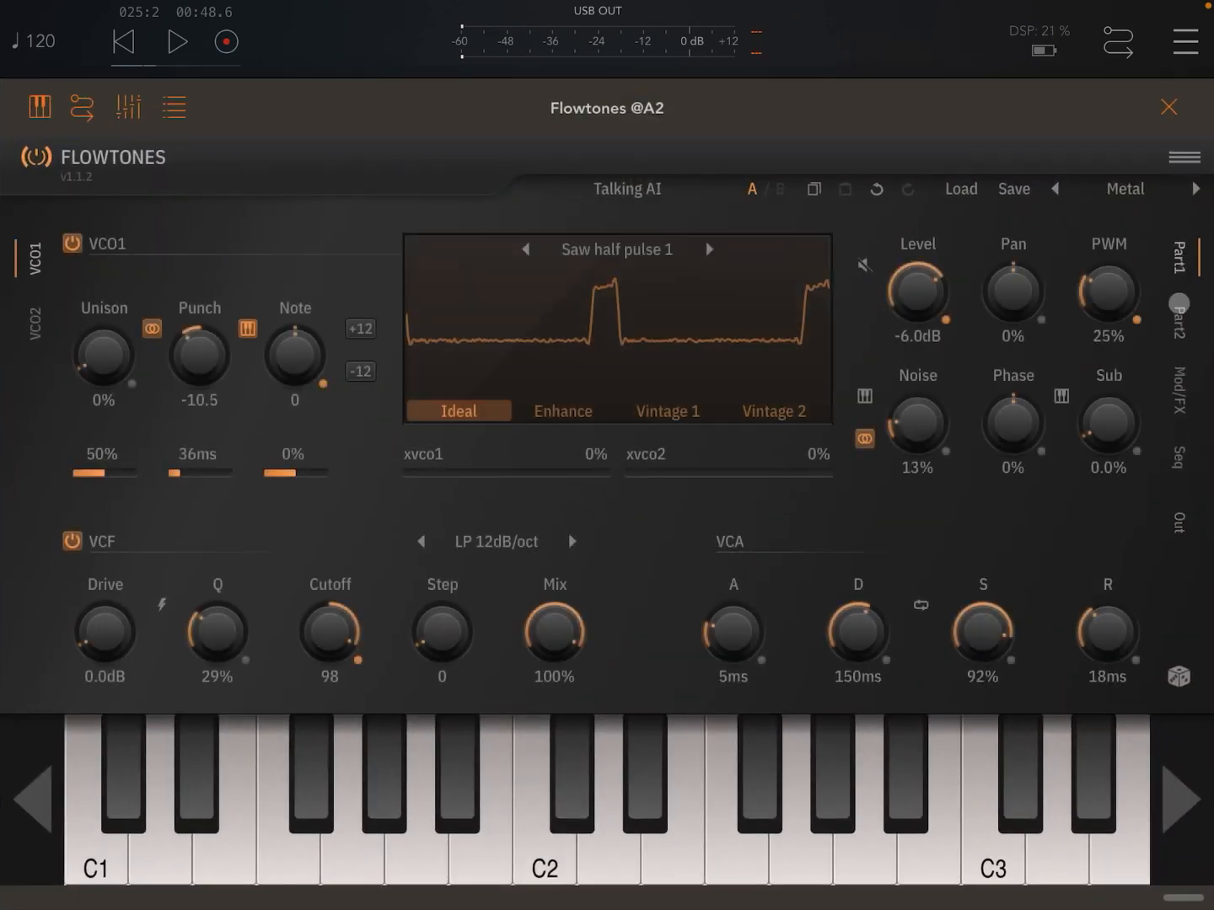
# Step: Open the Thesys MIDI FX window from its AUM slot
pyautogui.click(360, 370)
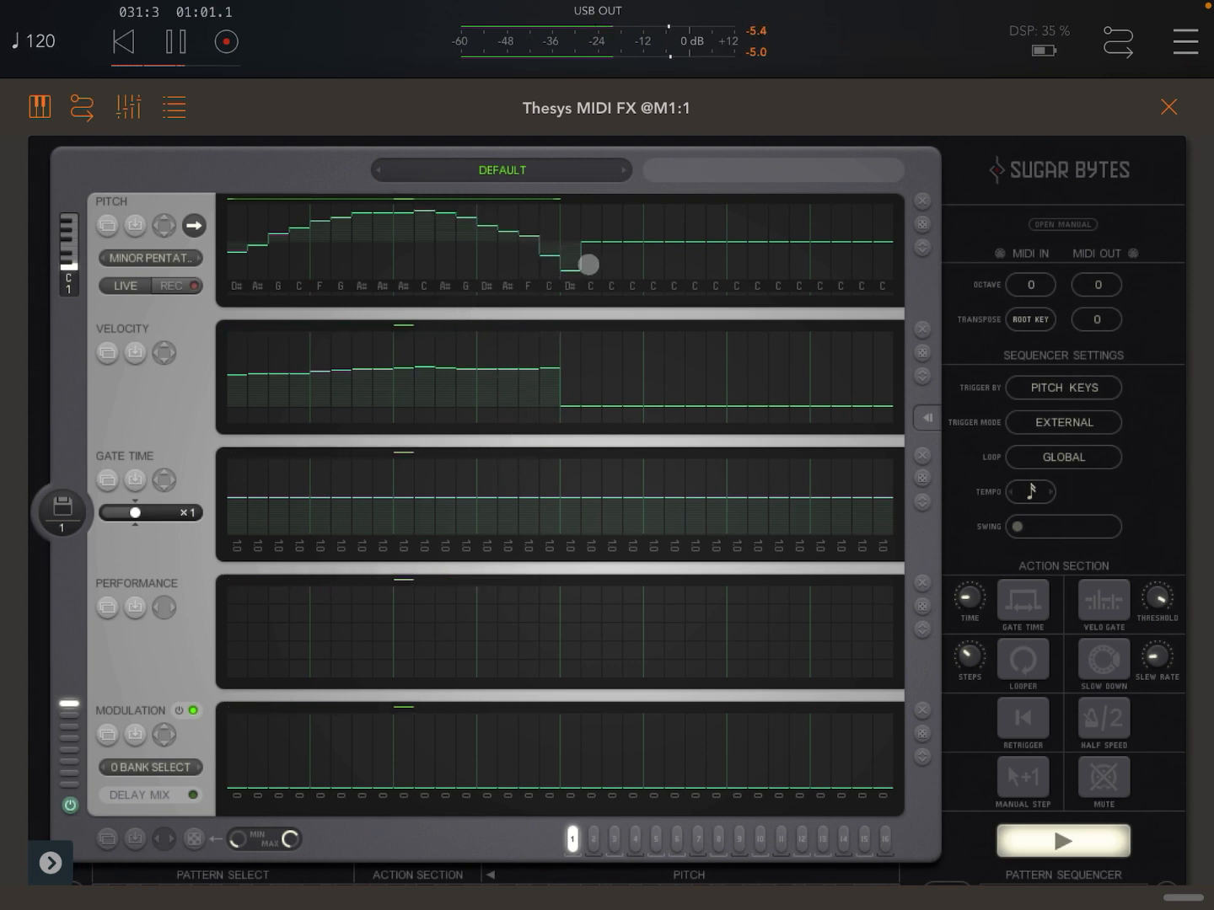
# Step: Toggle playback and drag the Thesys view to show the trigger keyboard and pattern chain
pyautogui.click(175, 42)
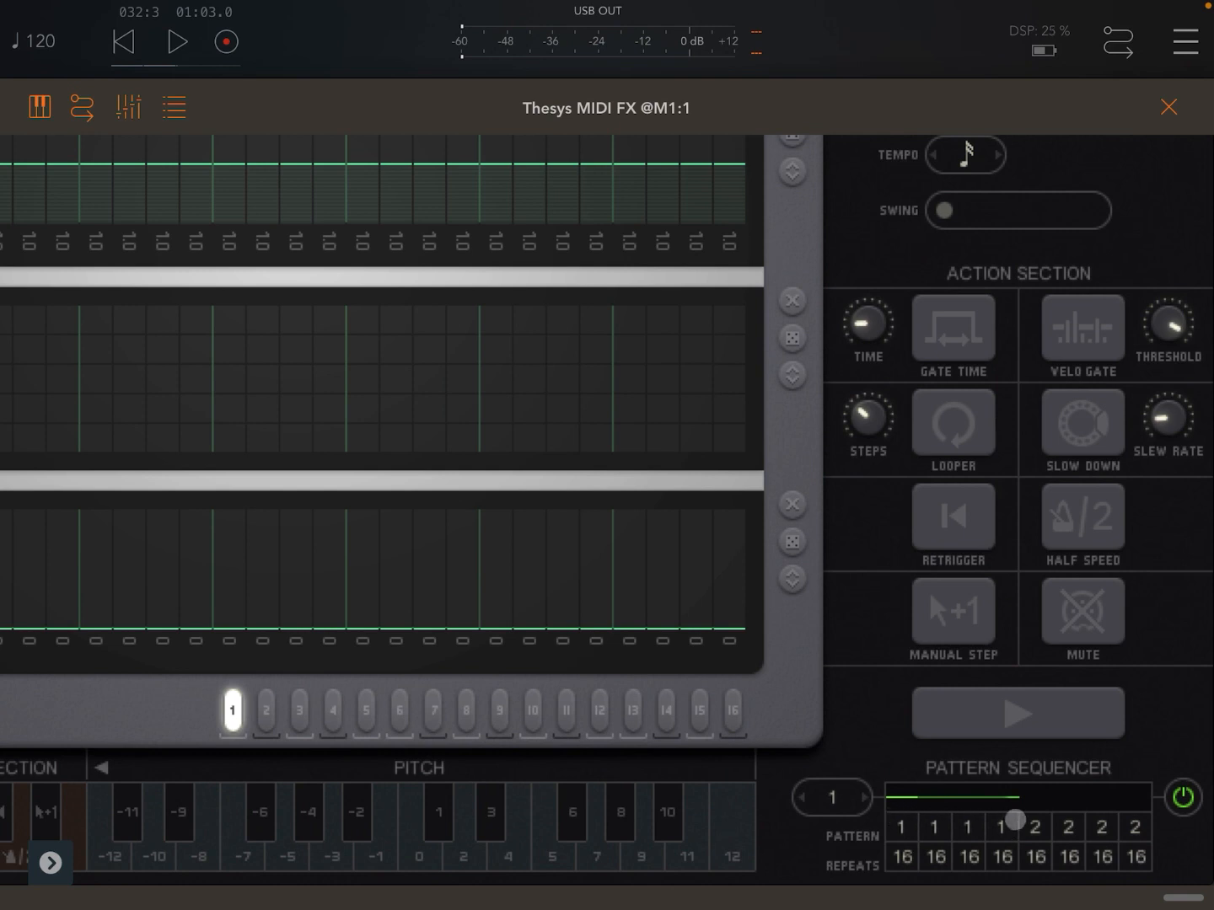
pyautogui.moveTo(1015, 817); pyautogui.dragTo(902, 794)
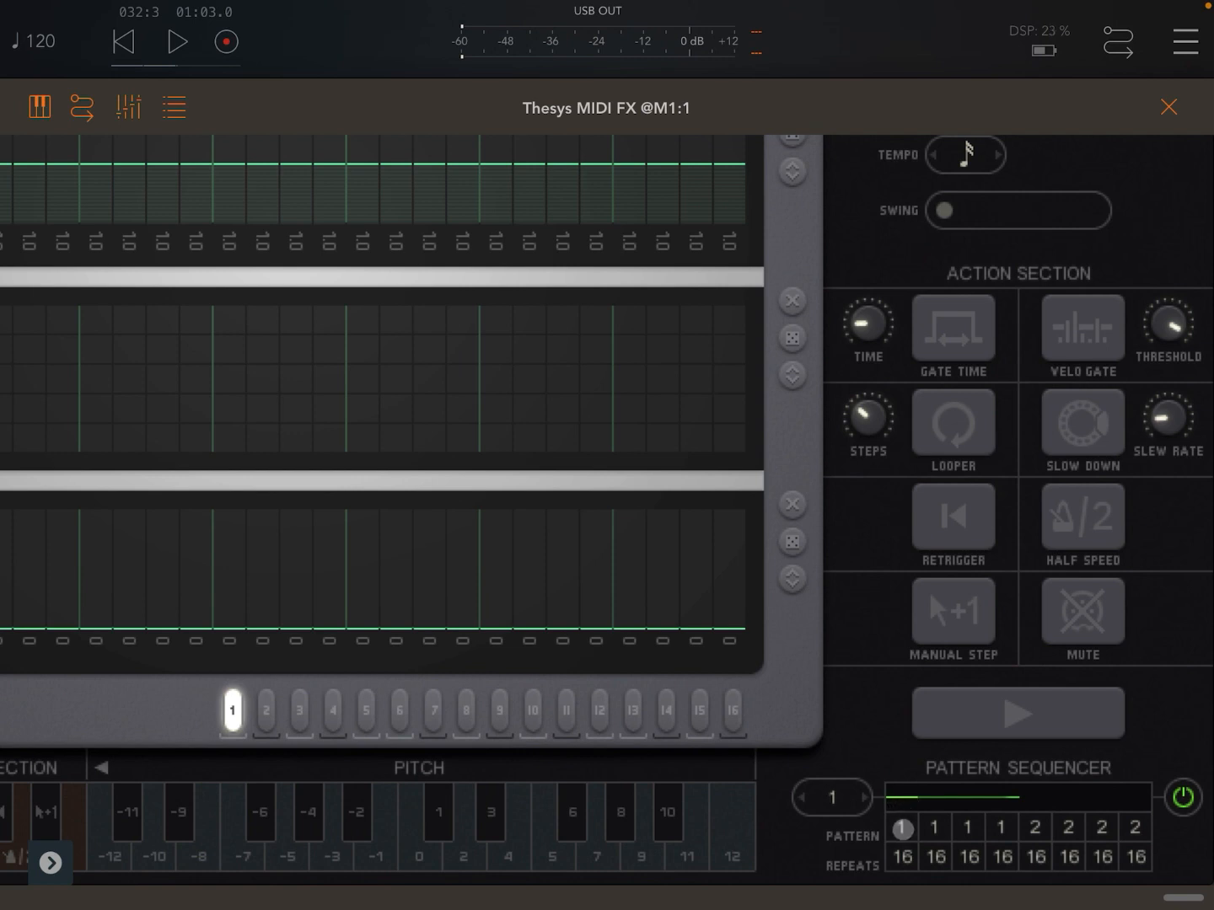
# Step: Set chain slots 2 and 4 to pattern 2 and lower early repeats to 1, 1, 1, 2
pyautogui.click(935, 828)
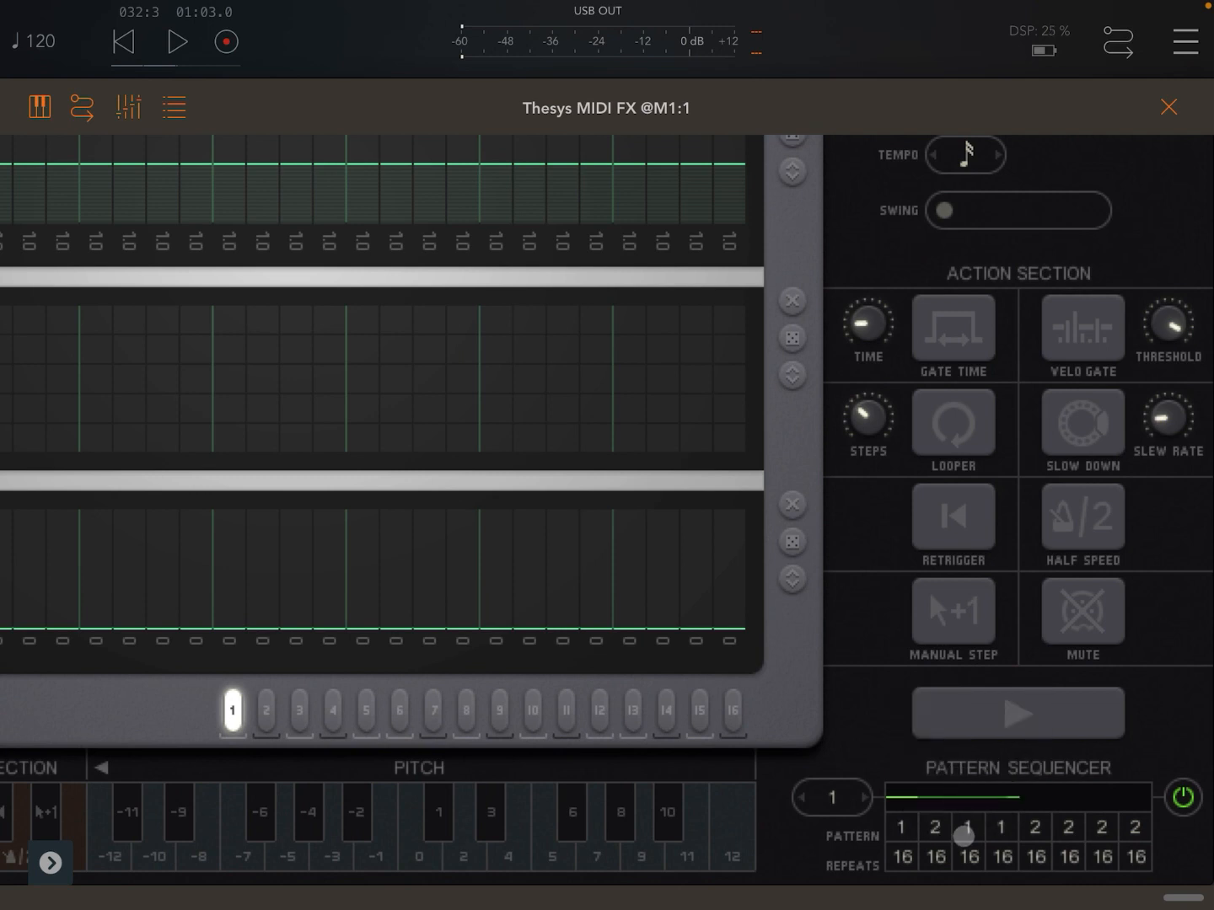
pyautogui.click(1001, 834)
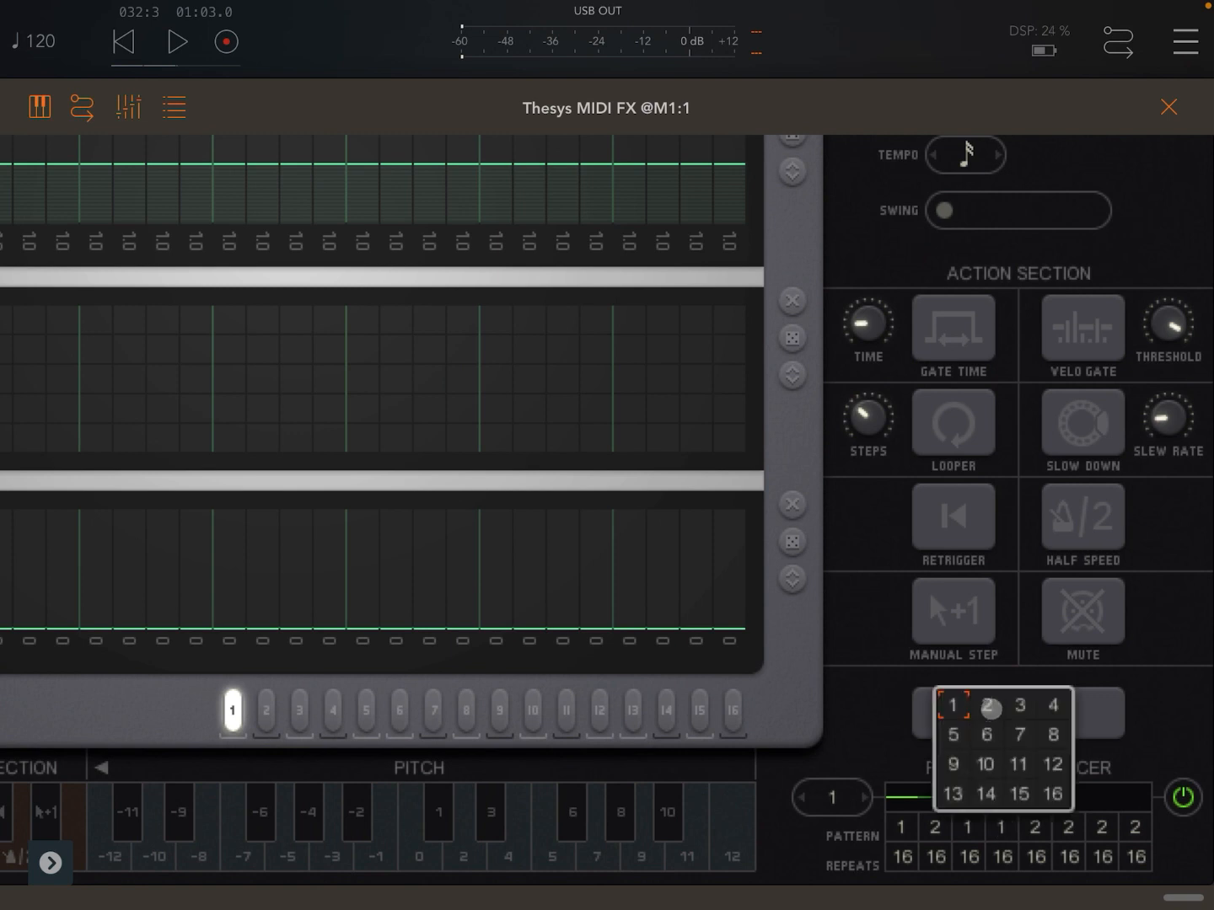
pyautogui.click(986, 706)
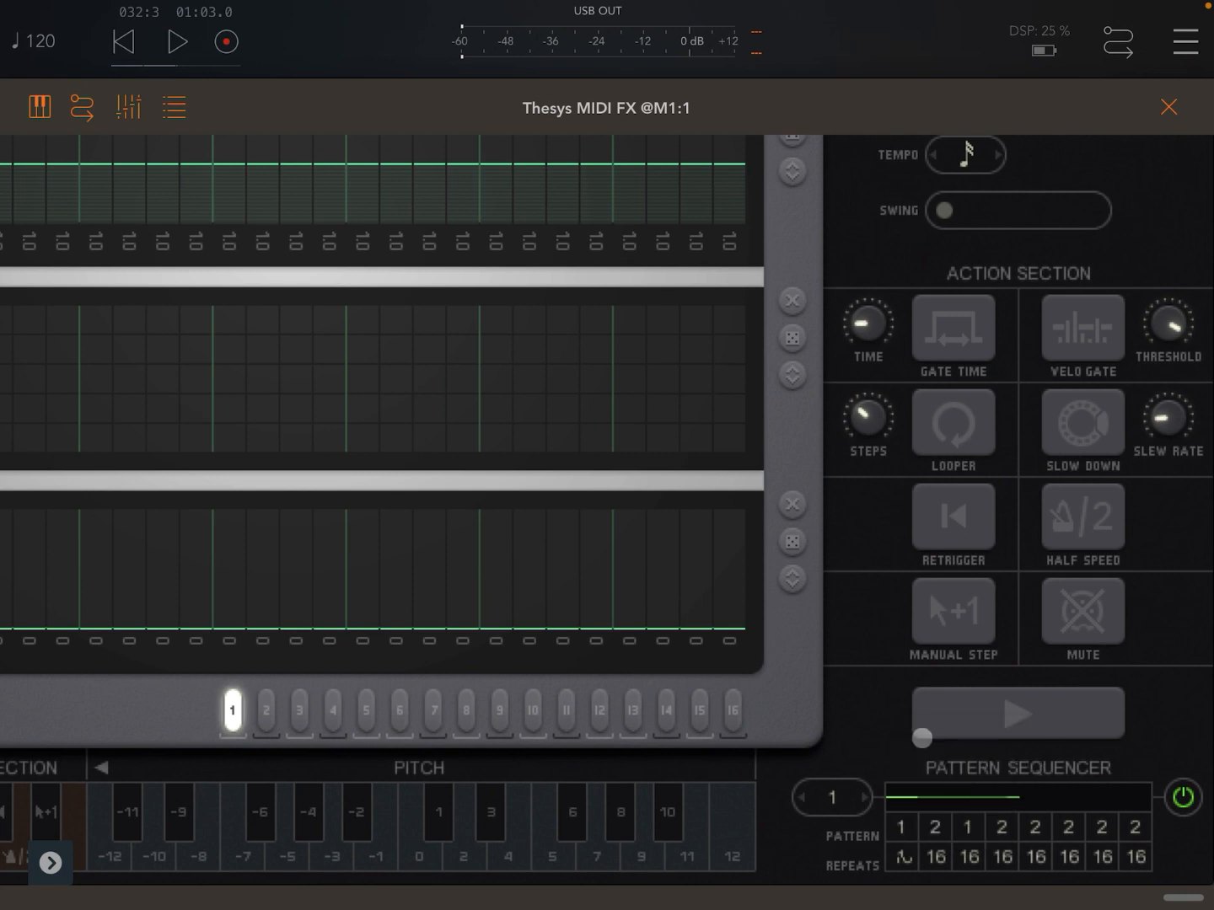
pyautogui.moveTo(920, 740); pyautogui.dragTo(961, 780)
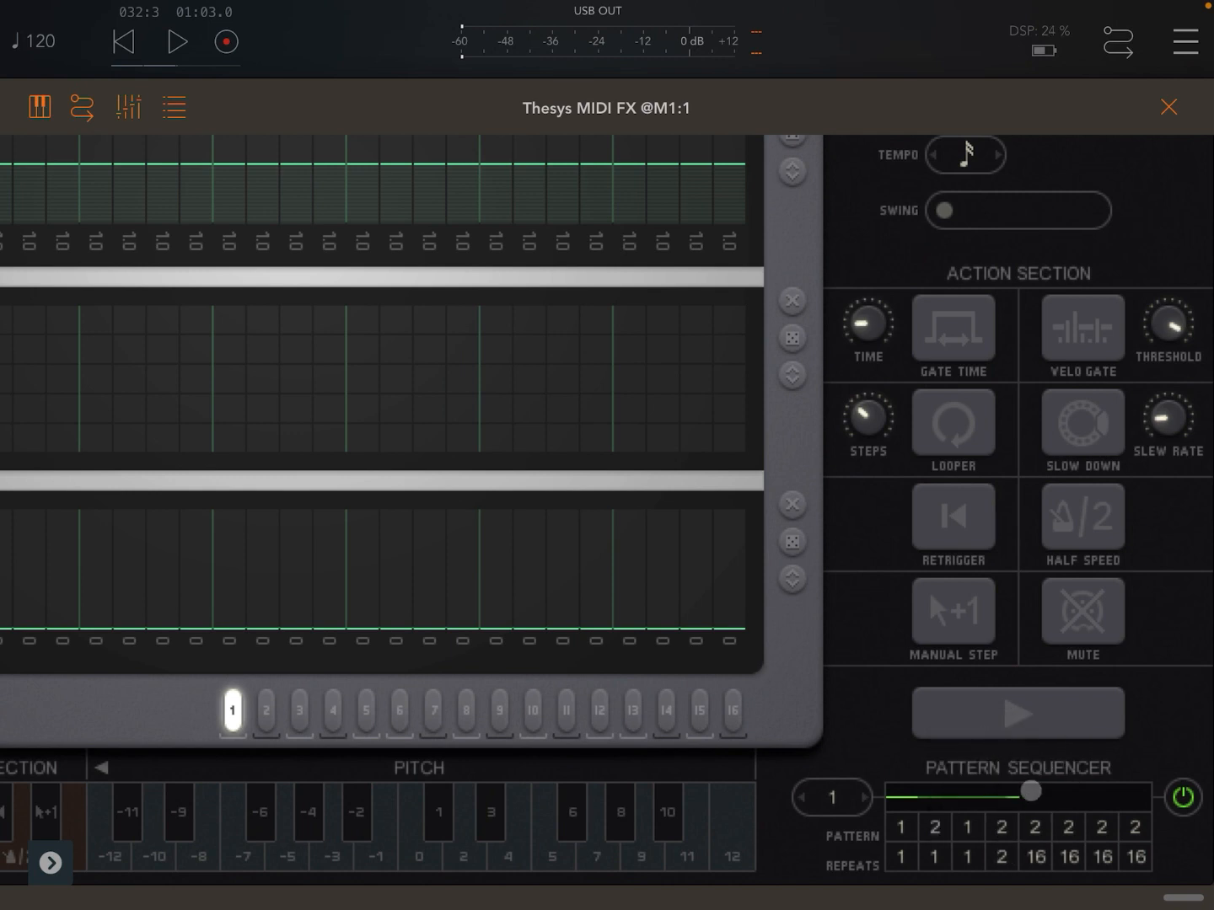
# Step: Choose 16 STEPS from the step-length popup beside Thesys's Pattern Sequencer
pyautogui.moveTo(1032, 791); pyautogui.dragTo(917, 802)
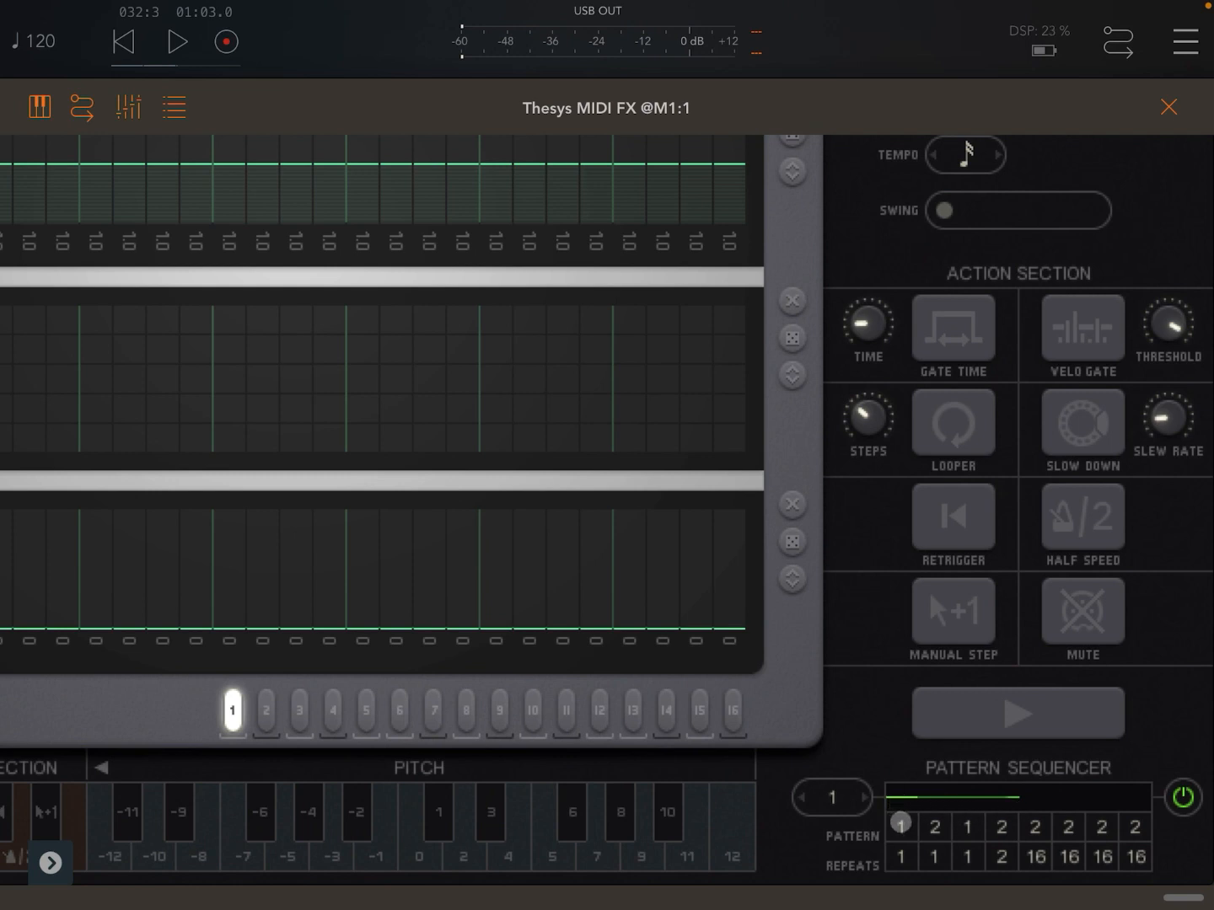
pyautogui.click(933, 828)
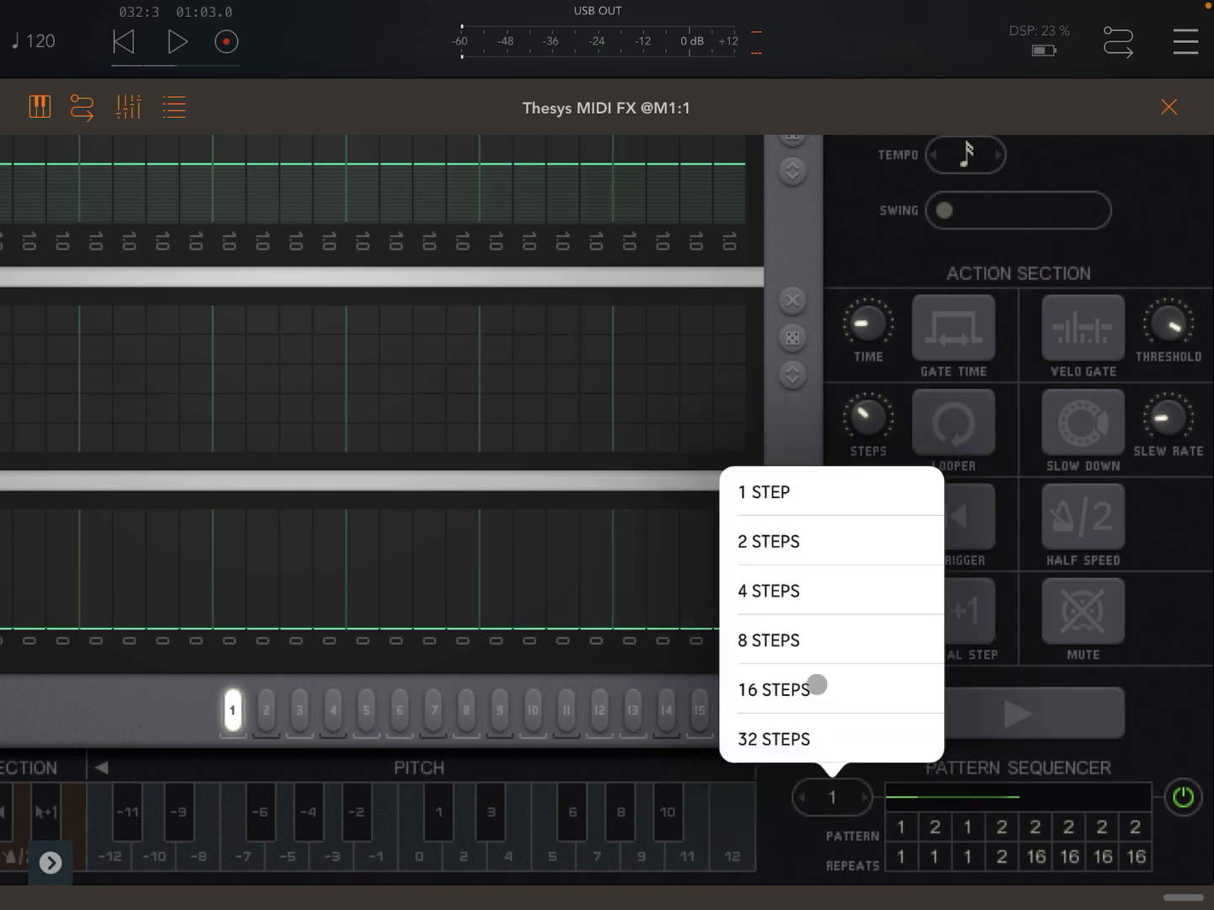
pyautogui.click(773, 689)
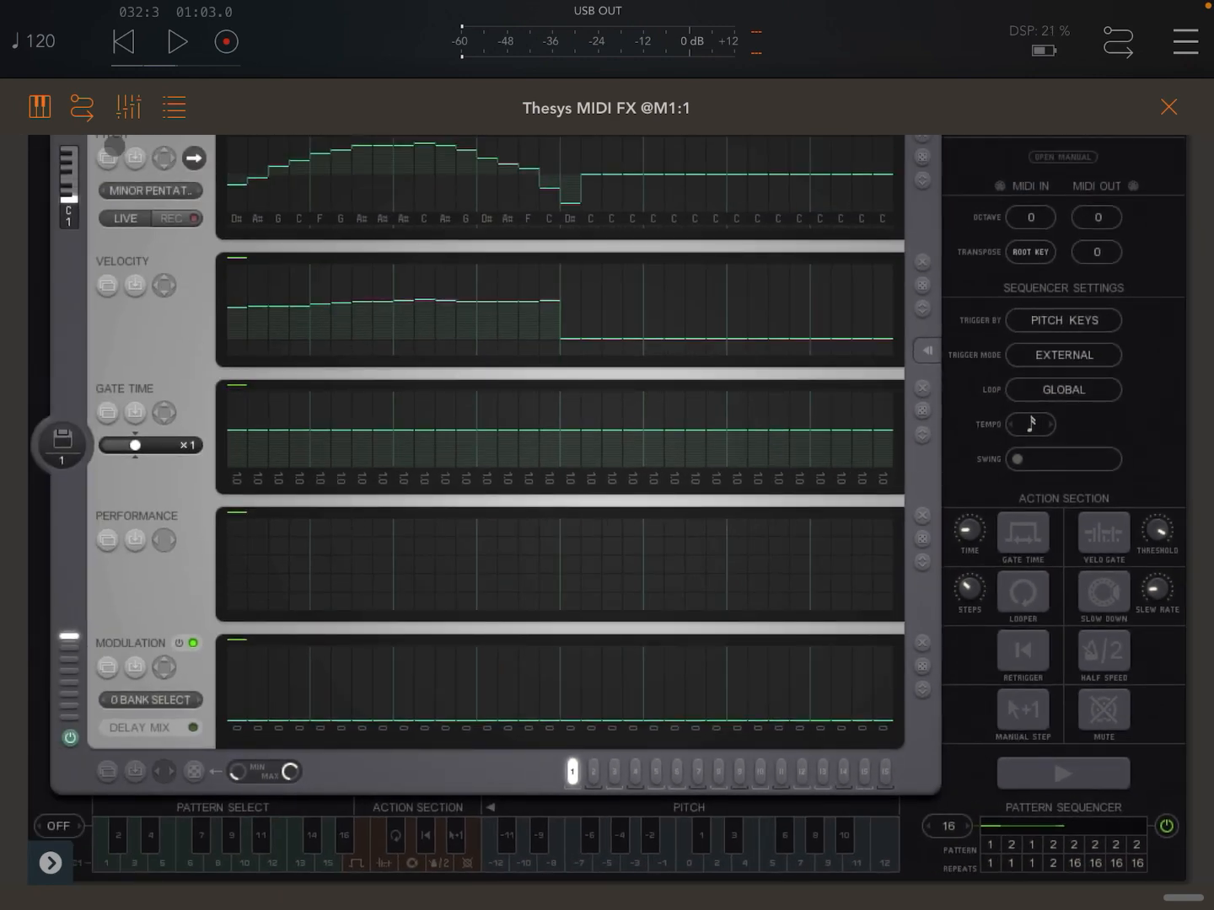
# Step: Rewind AUM, play the Thesys pattern chain for about eight bars, then stop
pyautogui.click(122, 43)
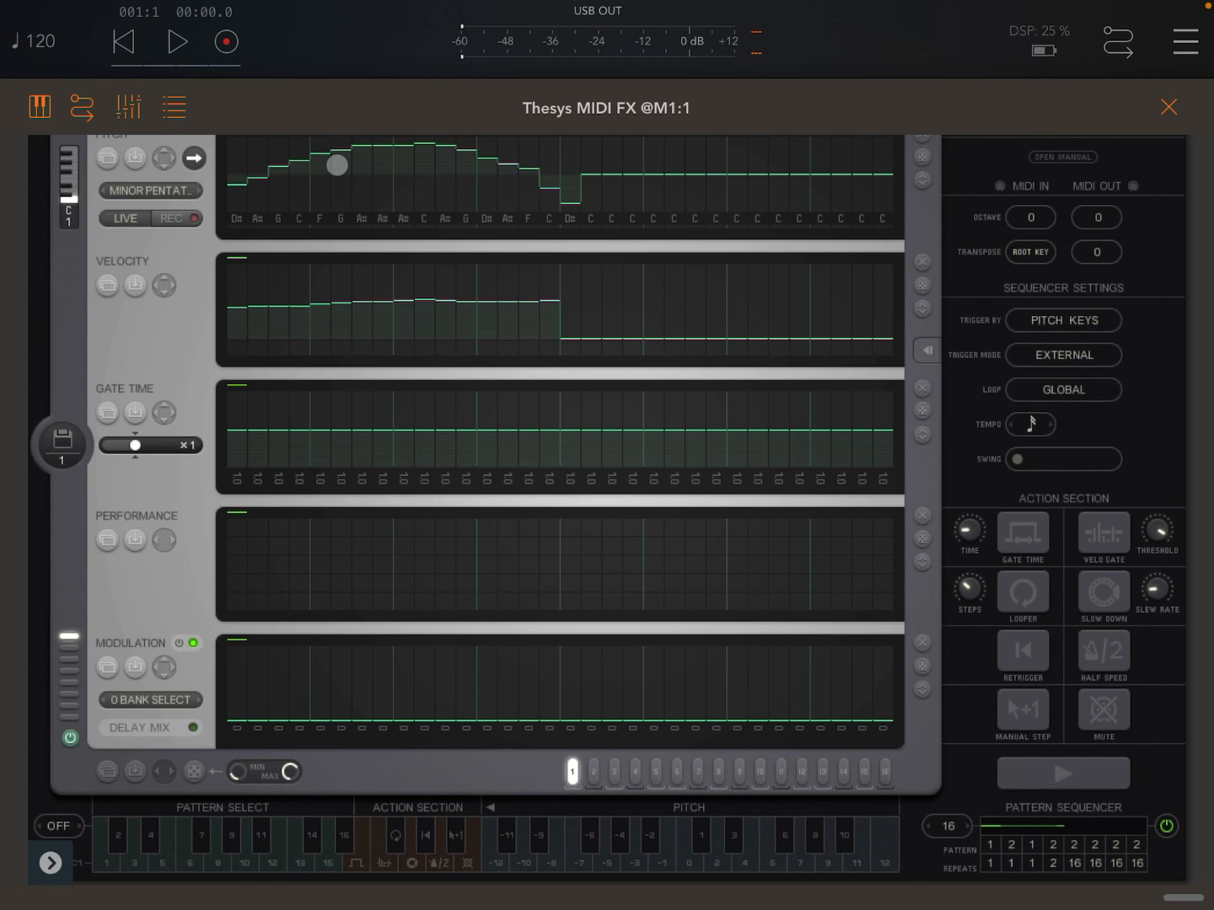
pyautogui.moveTo(335, 166); pyautogui.dragTo(421, 178)
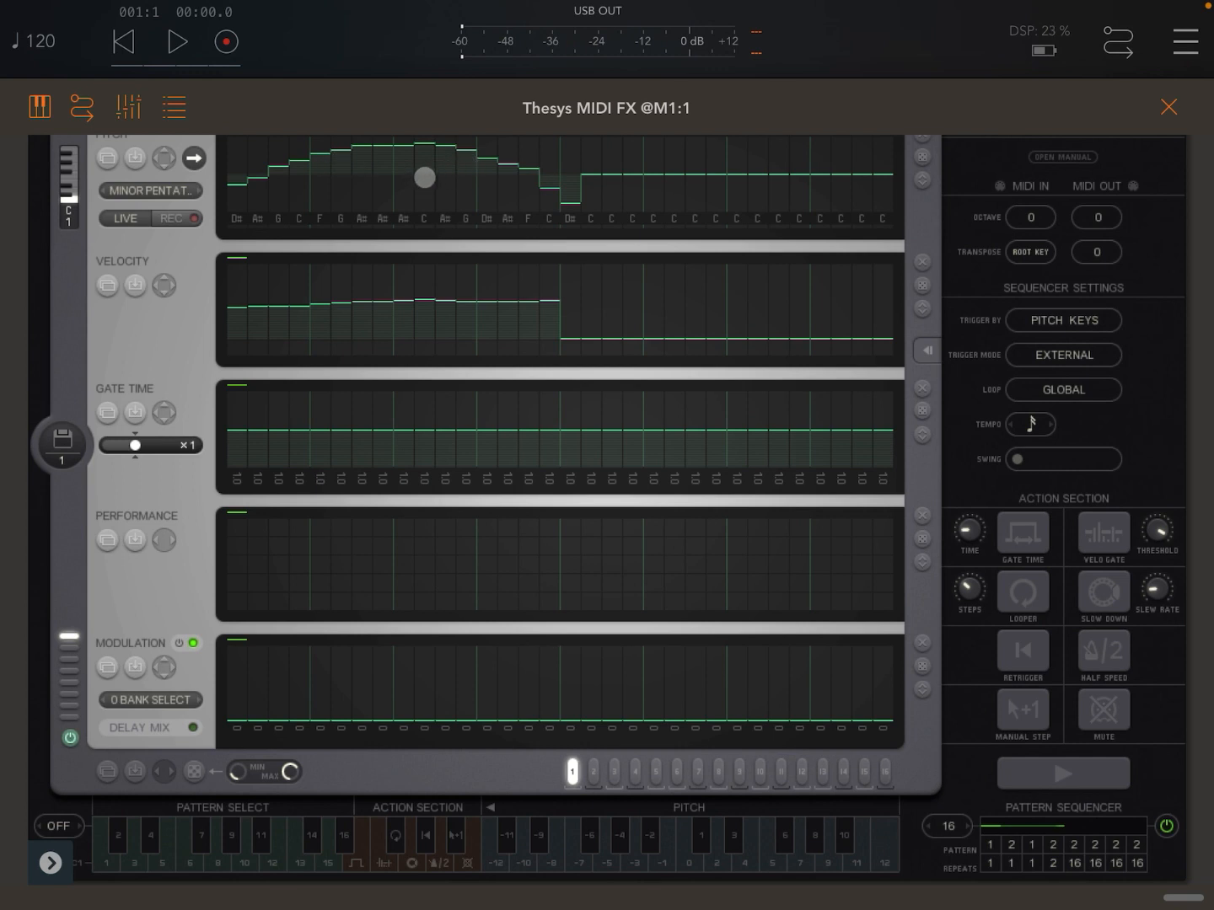
pyautogui.click(176, 42)
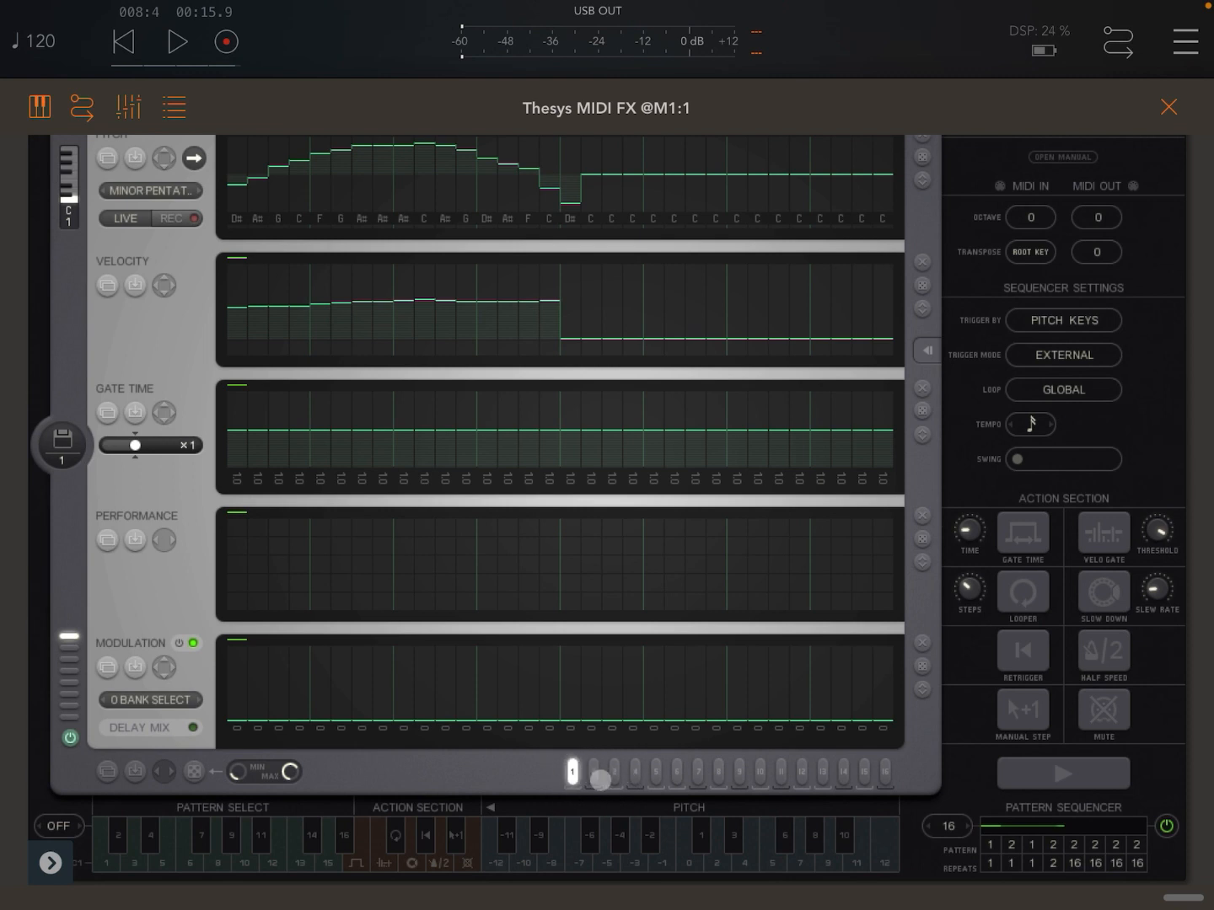
pyautogui.click(835, 770)
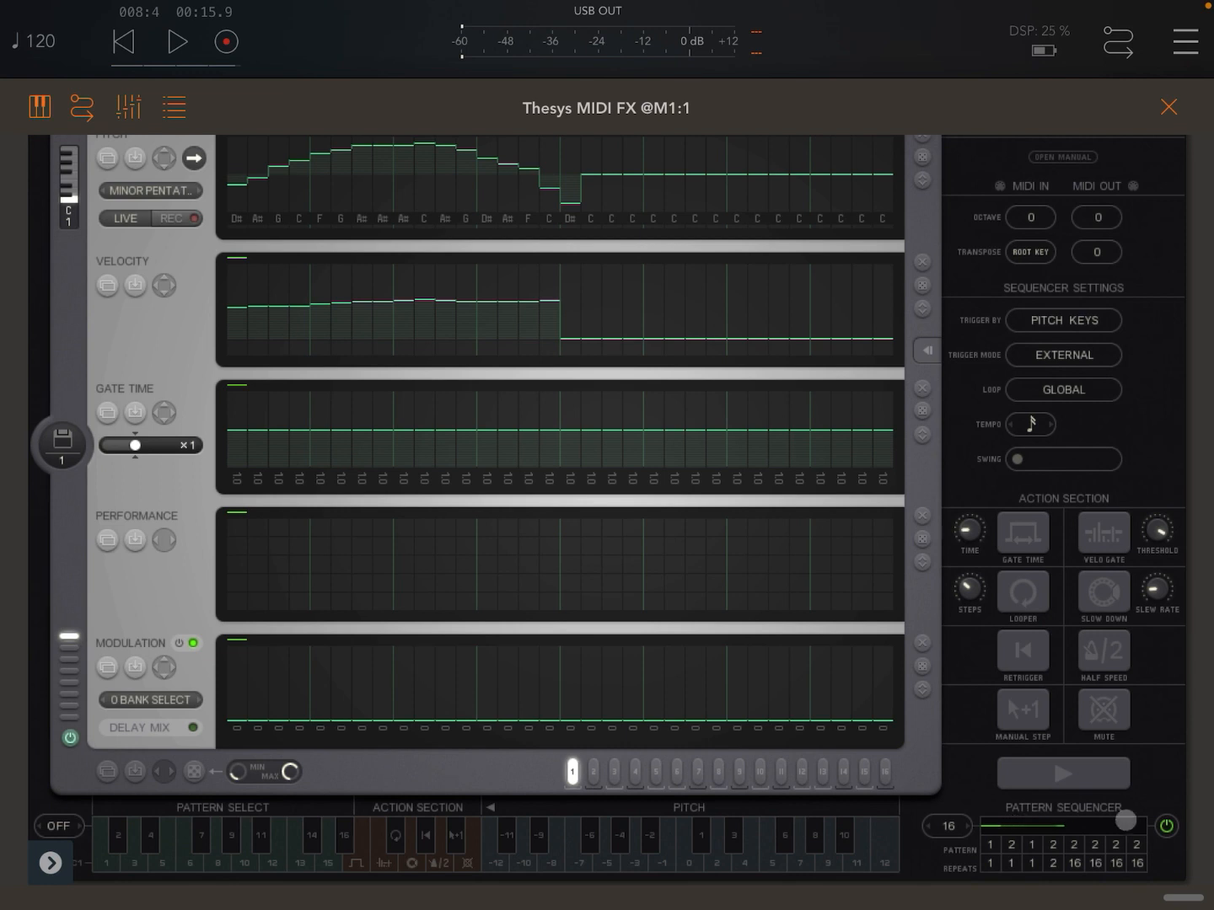
pyautogui.moveTo(1122, 822); pyautogui.dragTo(1020, 827)
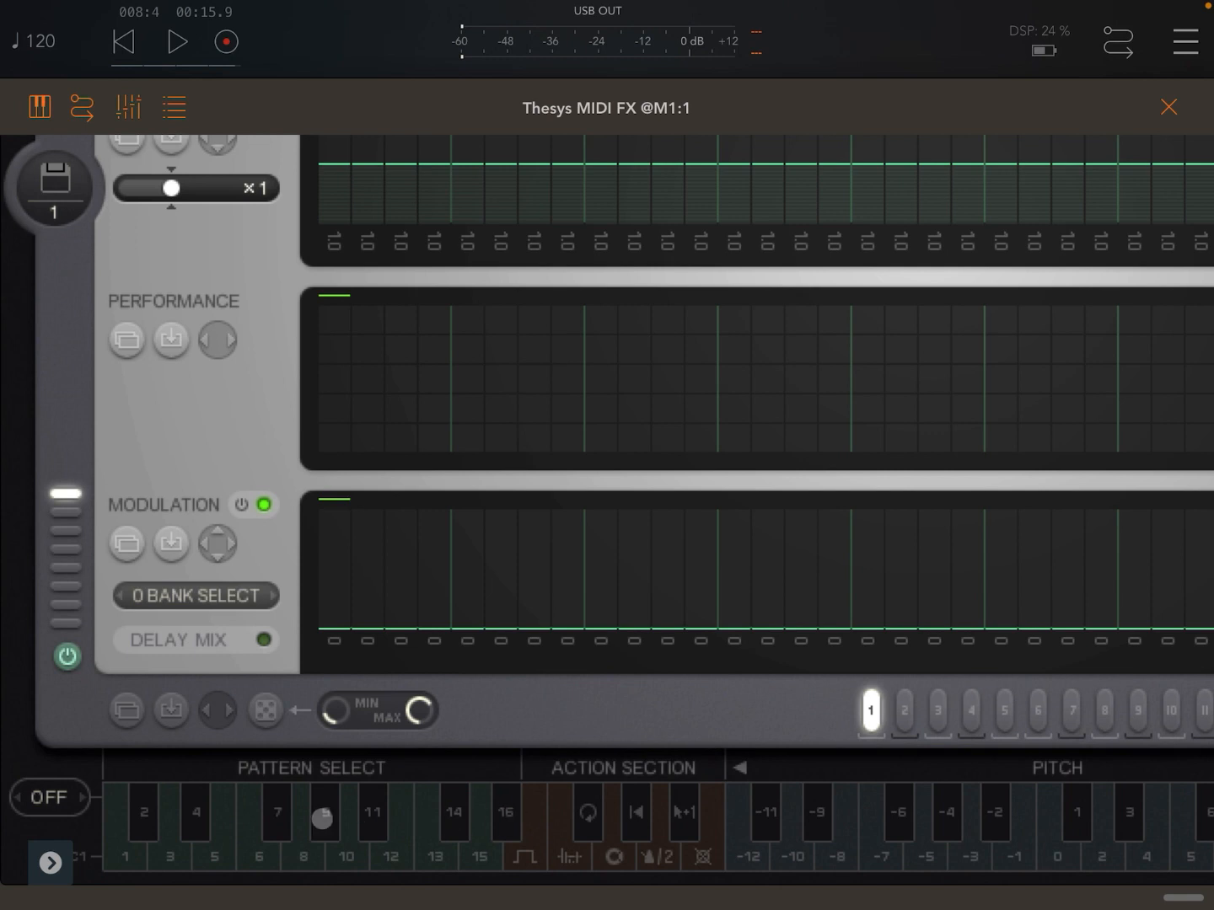
# Step: Power off the pattern sequencer, select patterns 3 then 4, and try Retrigger and Looper
pyautogui.moveTo(324, 818); pyautogui.dragTo(501, 821)
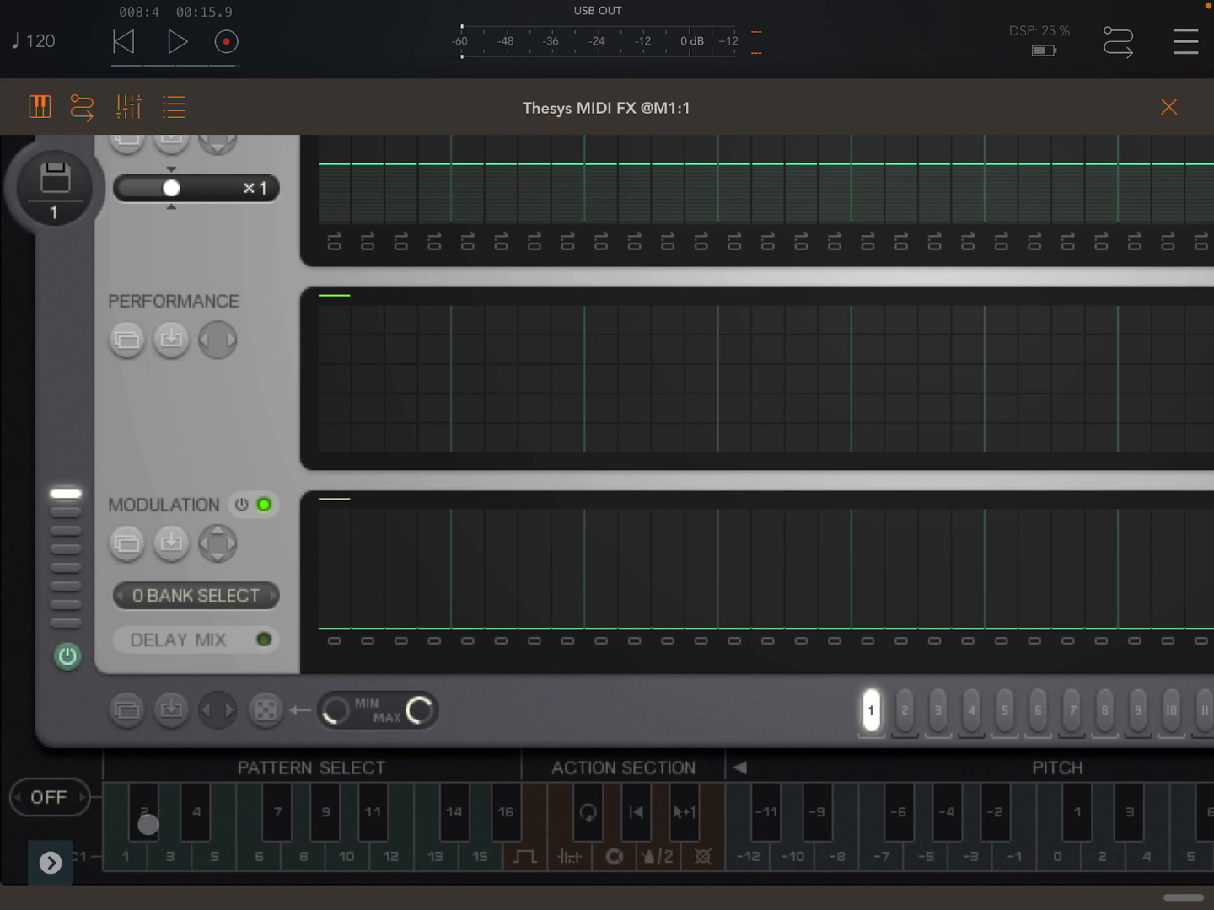
pyautogui.click(937, 710)
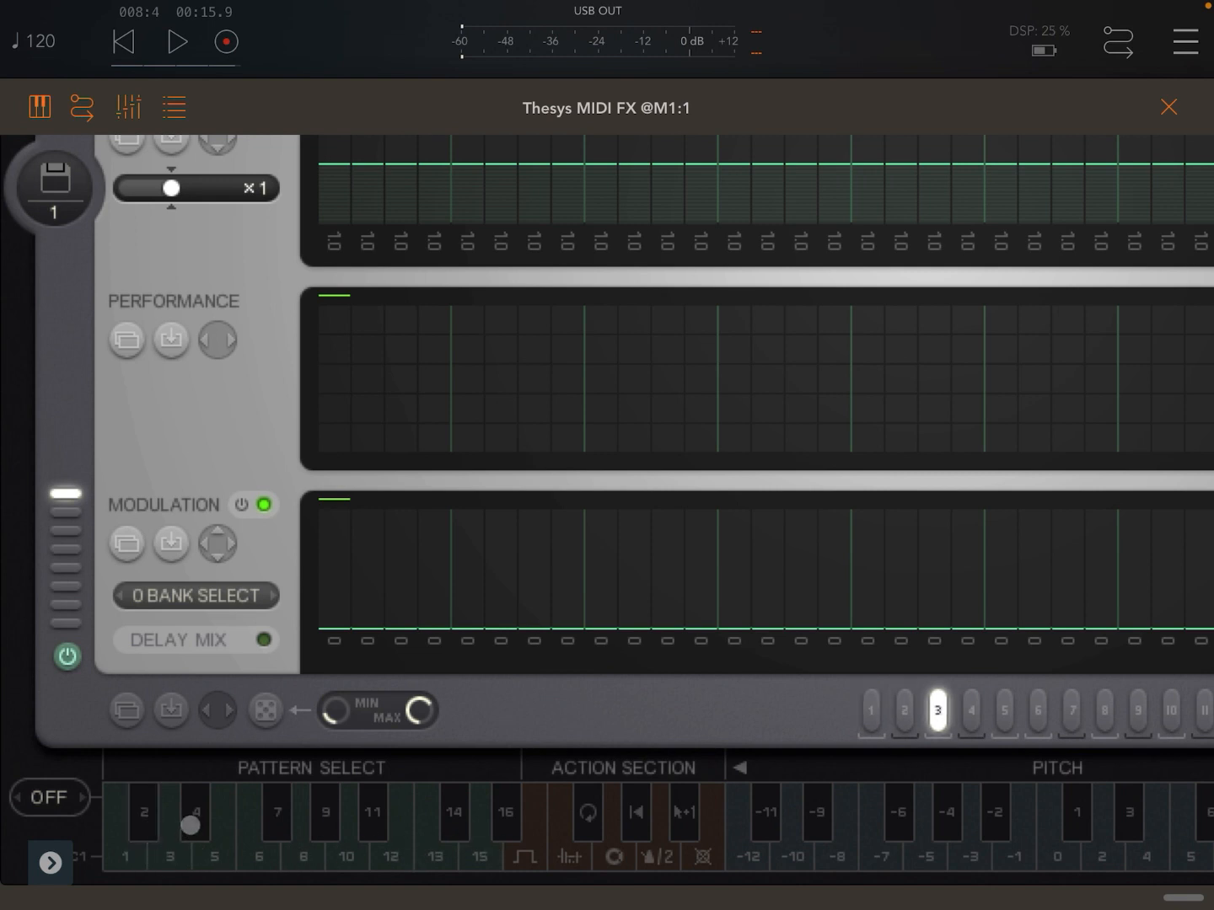
pyautogui.click(970, 711)
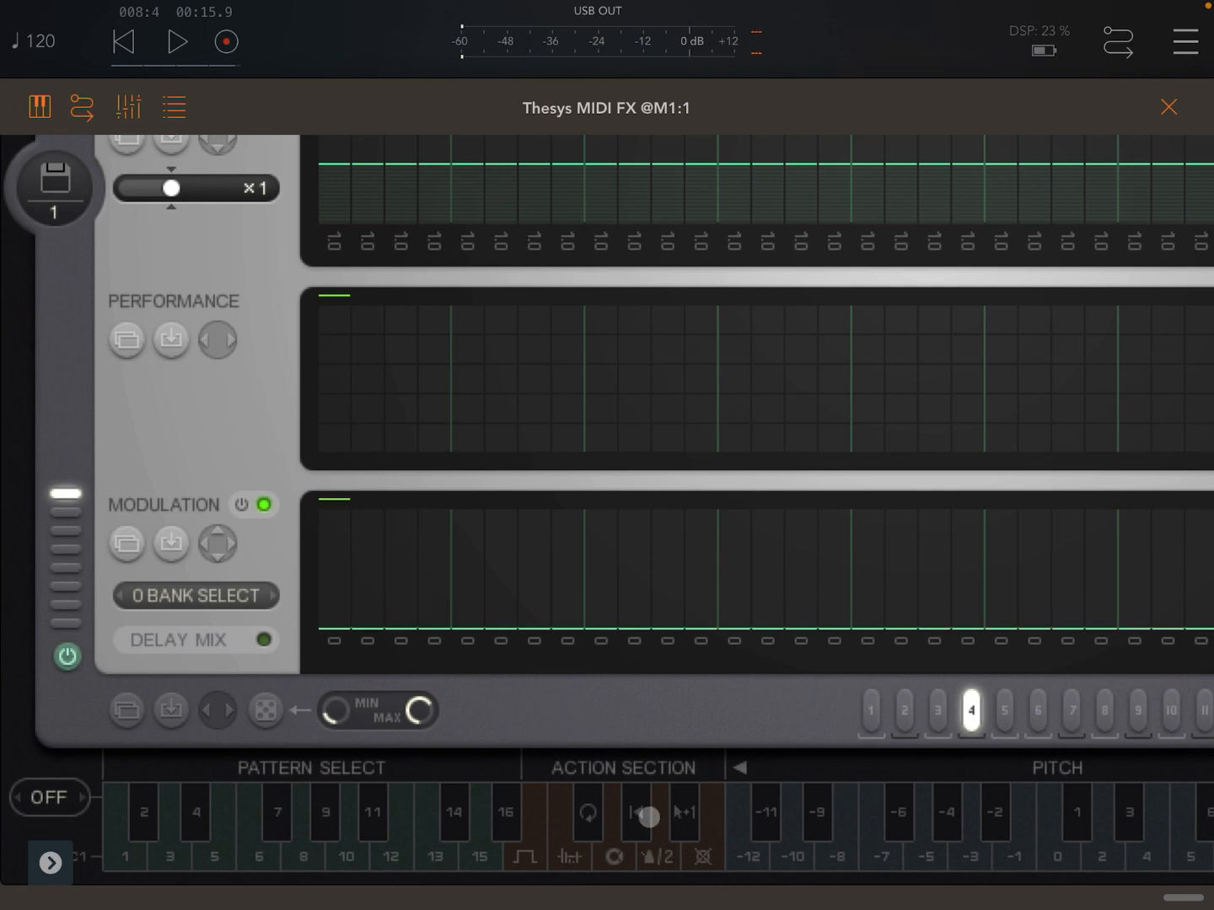
pyautogui.click(586, 820)
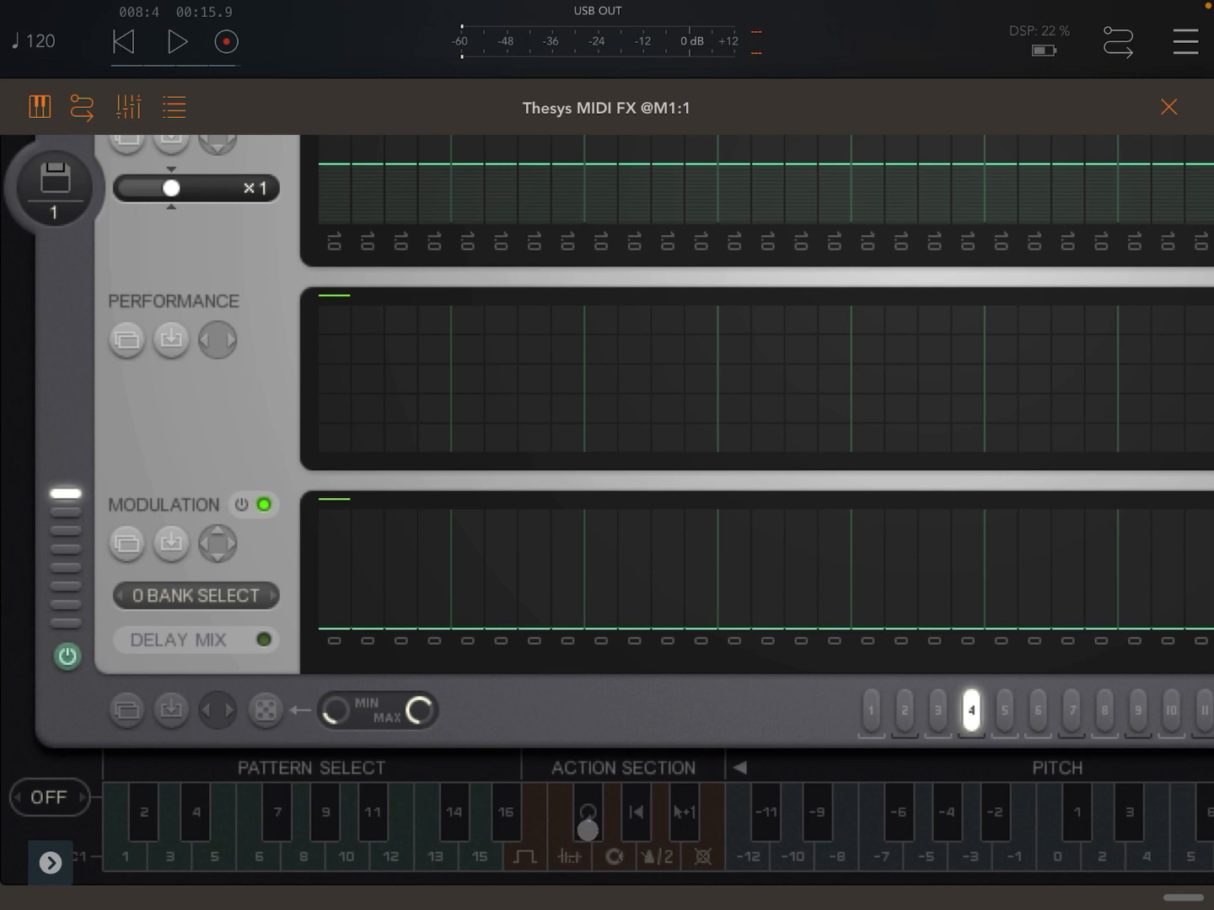
pyautogui.click(588, 815)
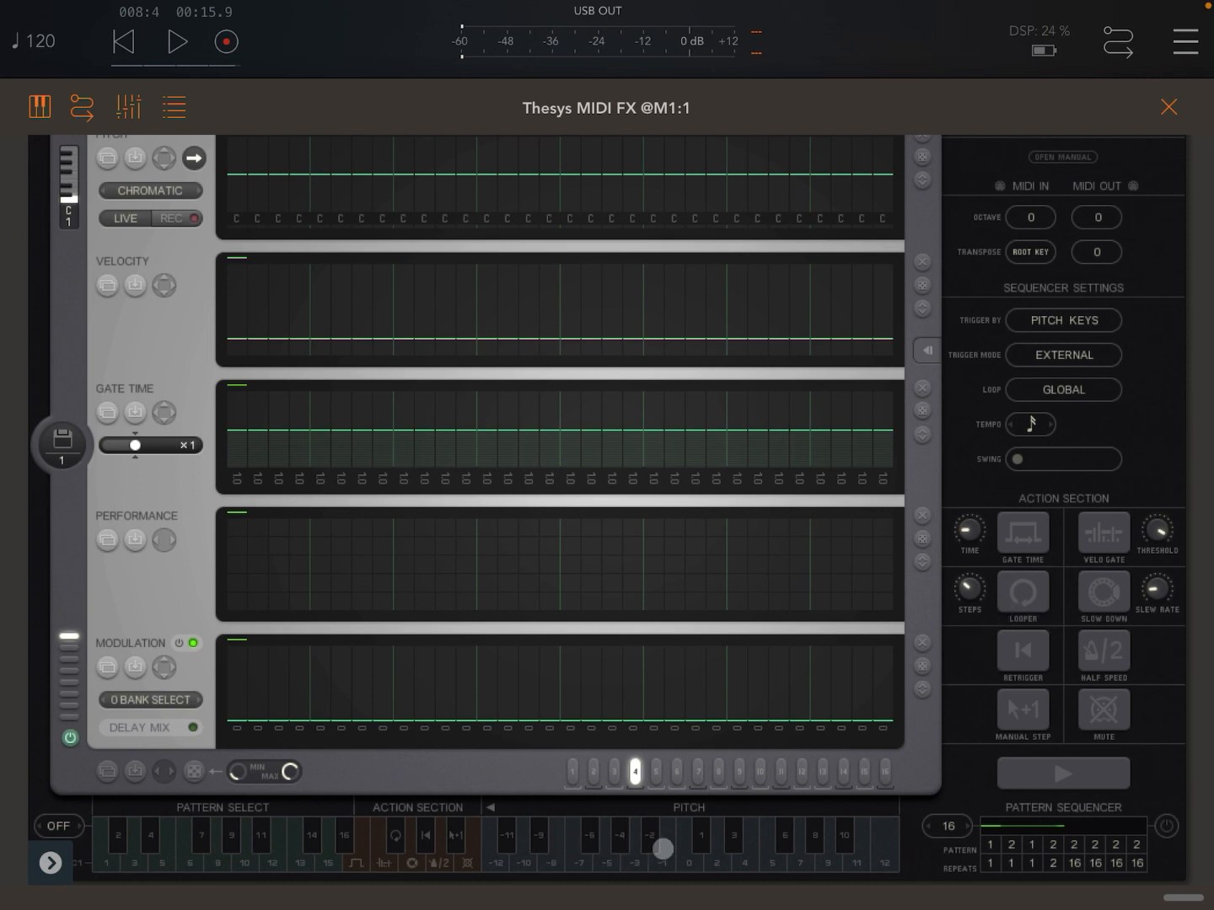
pyautogui.moveTo(662, 849); pyautogui.dragTo(622, 857)
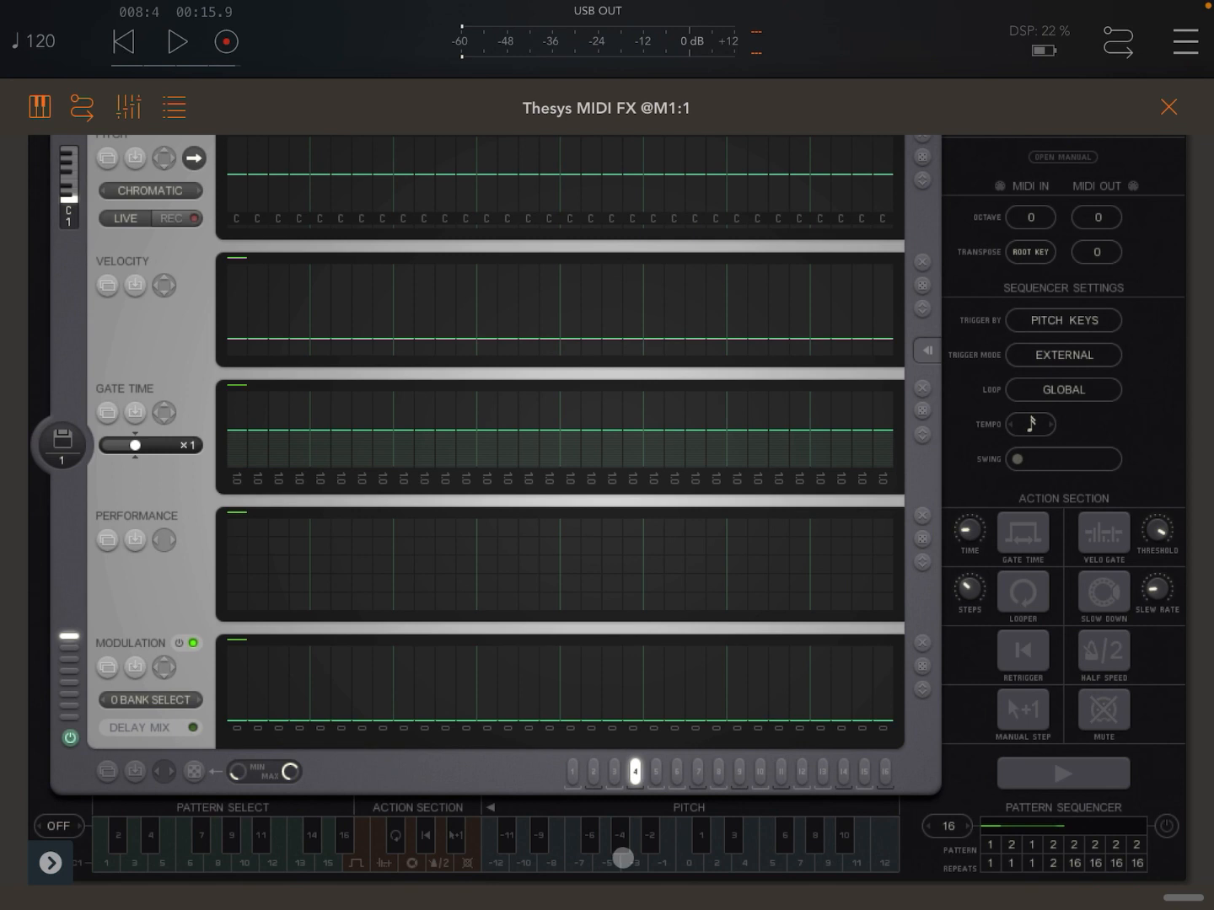
pyautogui.moveTo(621, 857); pyautogui.dragTo(708, 848)
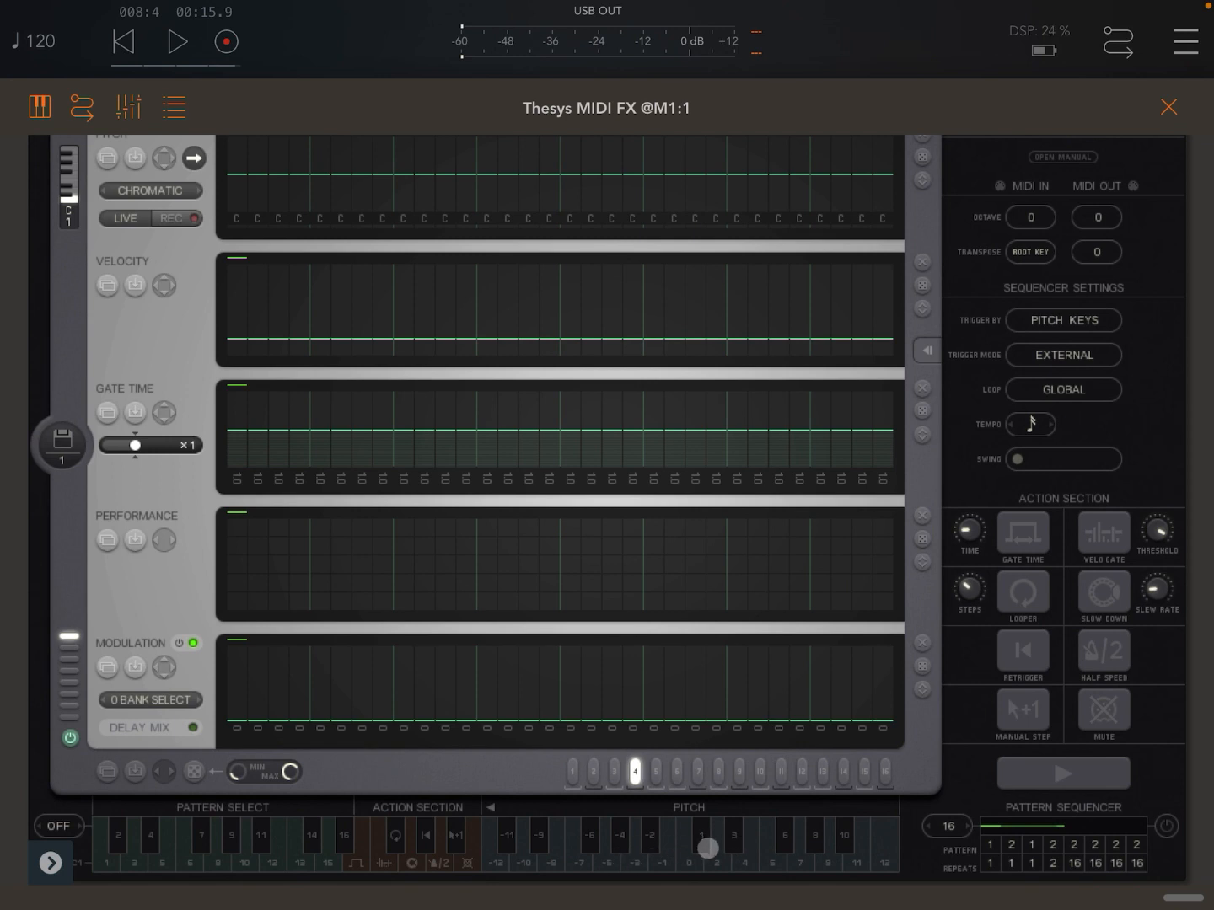
pyautogui.moveTo(708, 848); pyautogui.dragTo(620, 847)
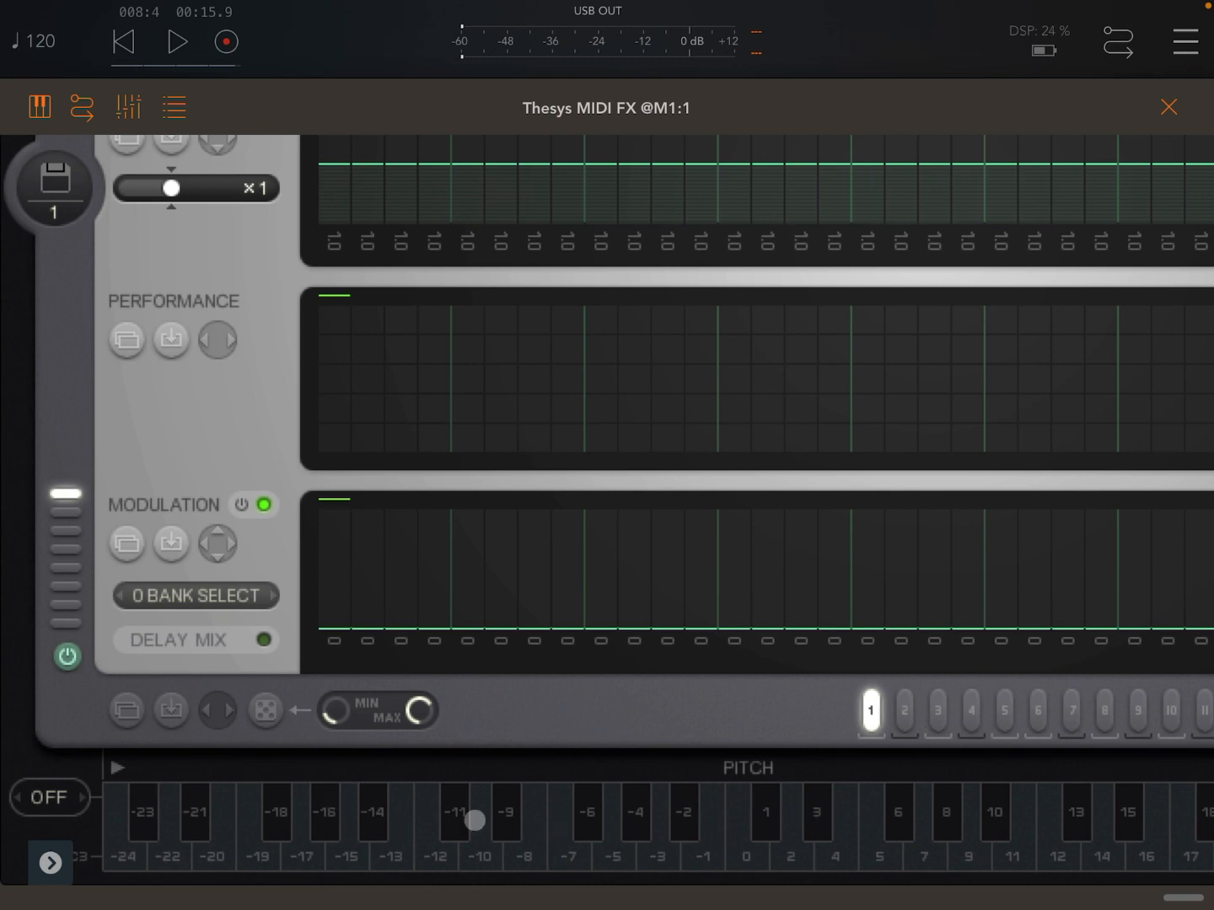
pyautogui.moveTo(474, 819); pyautogui.dragTo(205, 779)
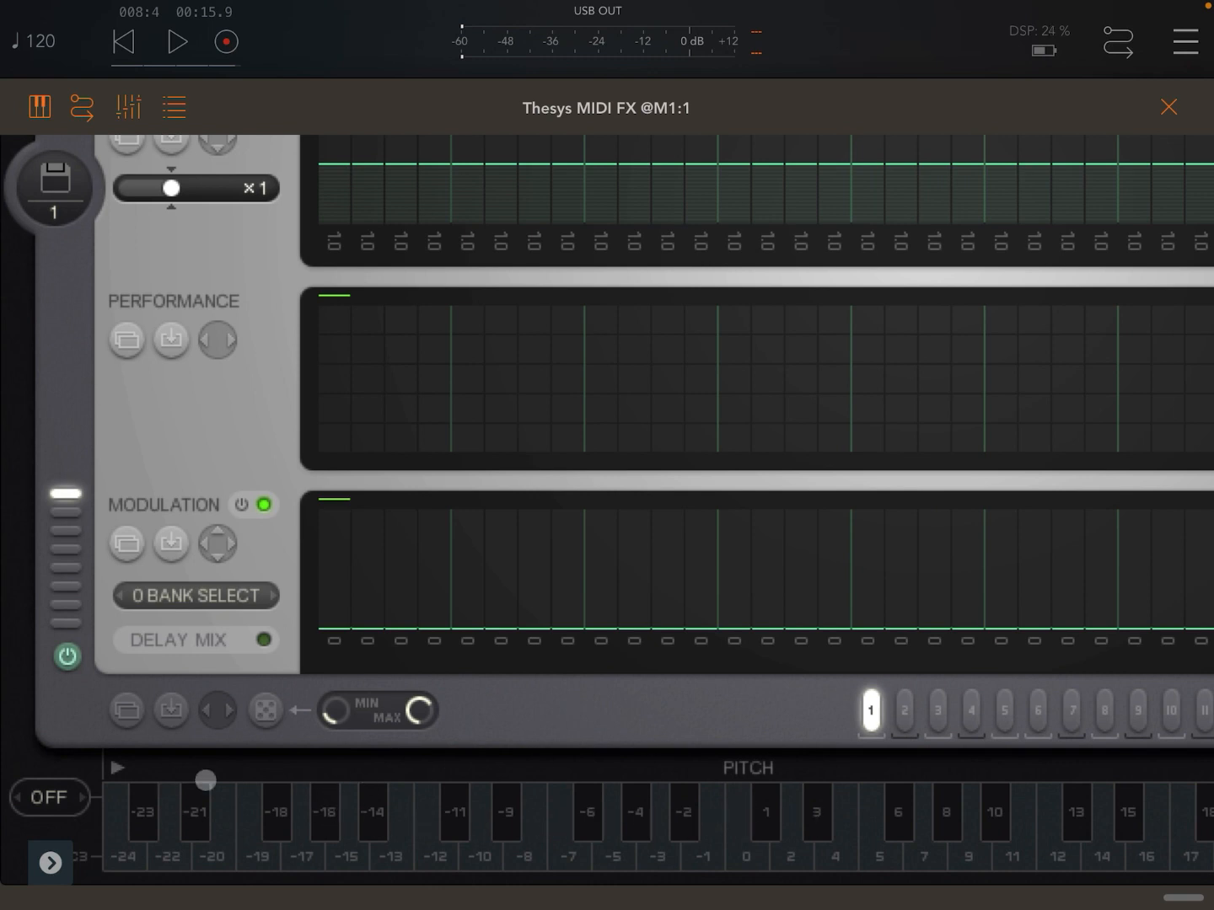
pyautogui.click(970, 710)
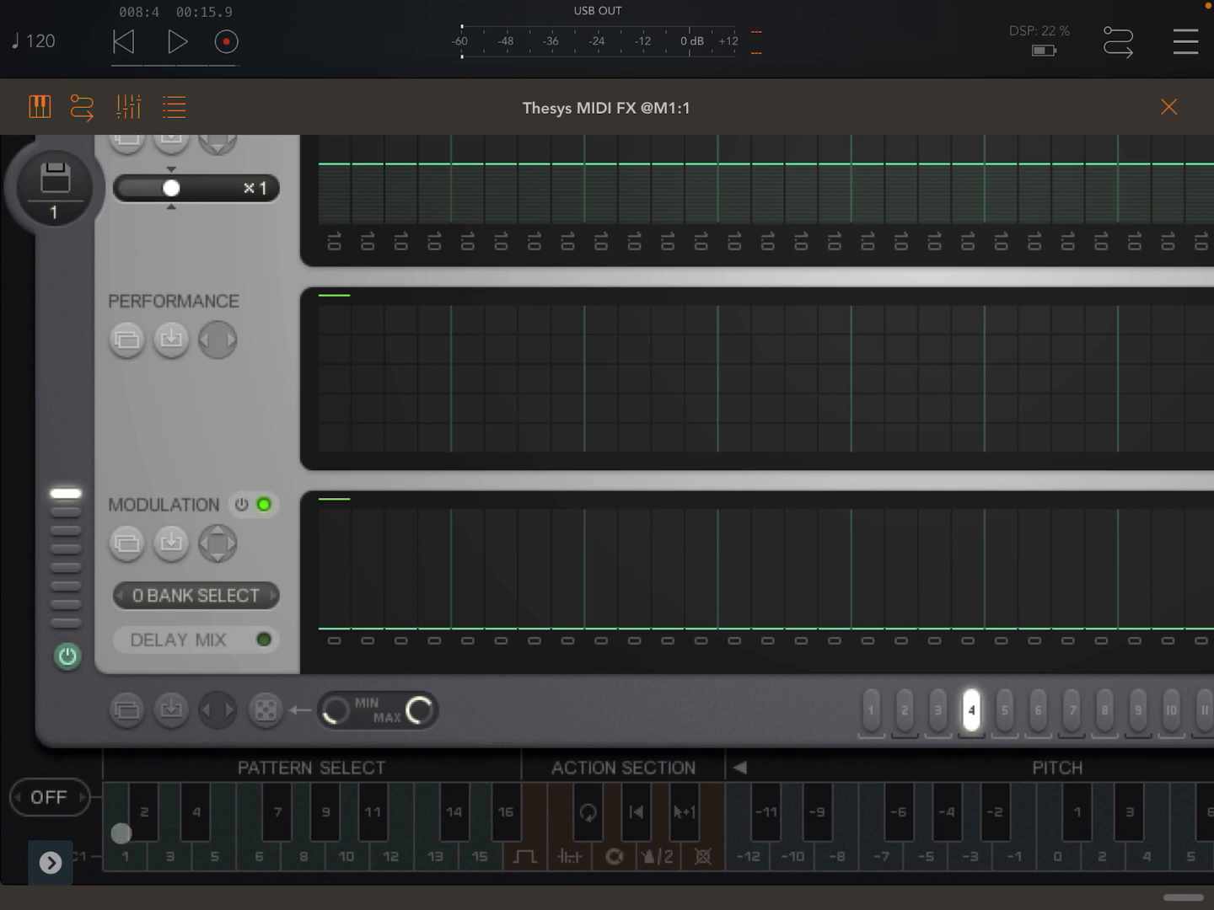
# Step: Start playback on pattern 1, switch to pattern 2, then apply pitch keys +2 and -10
pyautogui.click(870, 710)
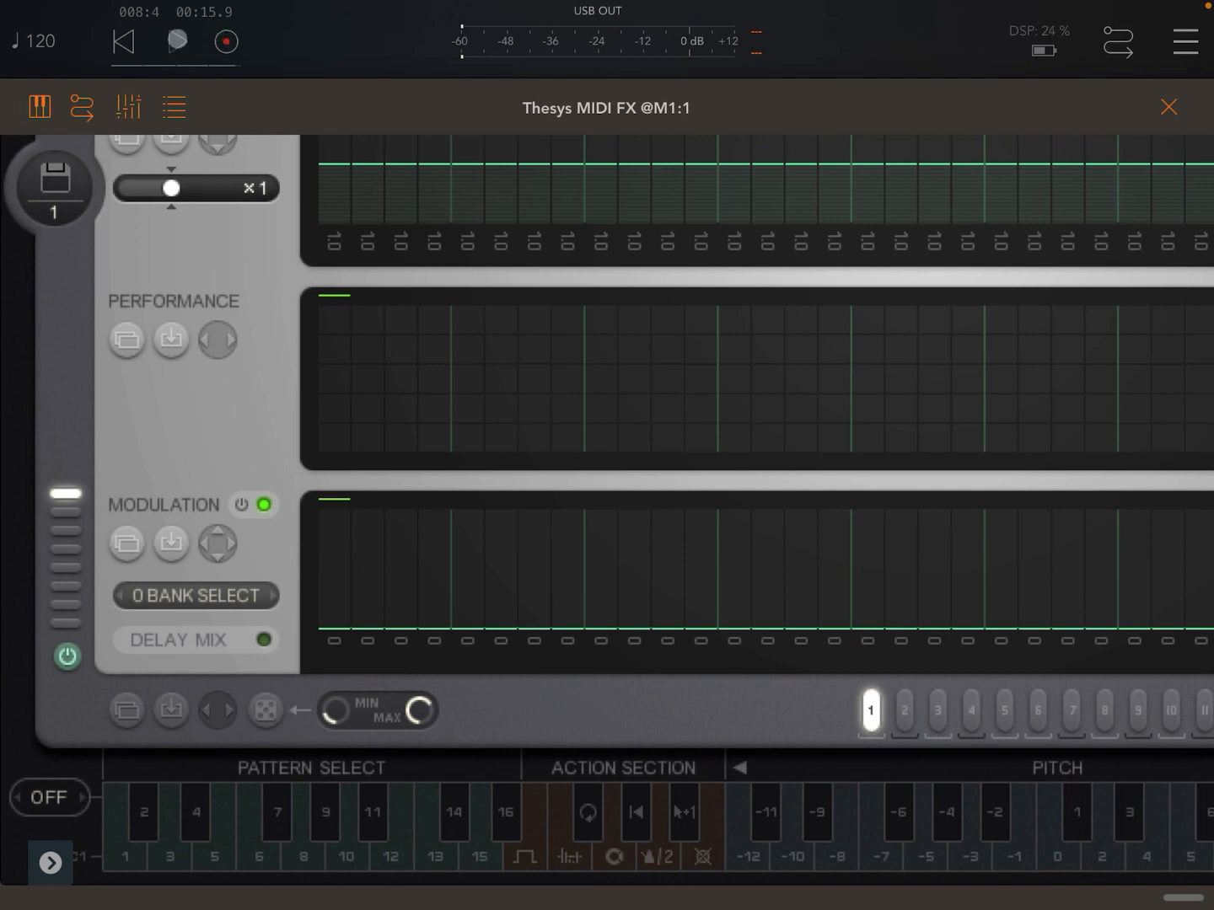
pyautogui.click(175, 42)
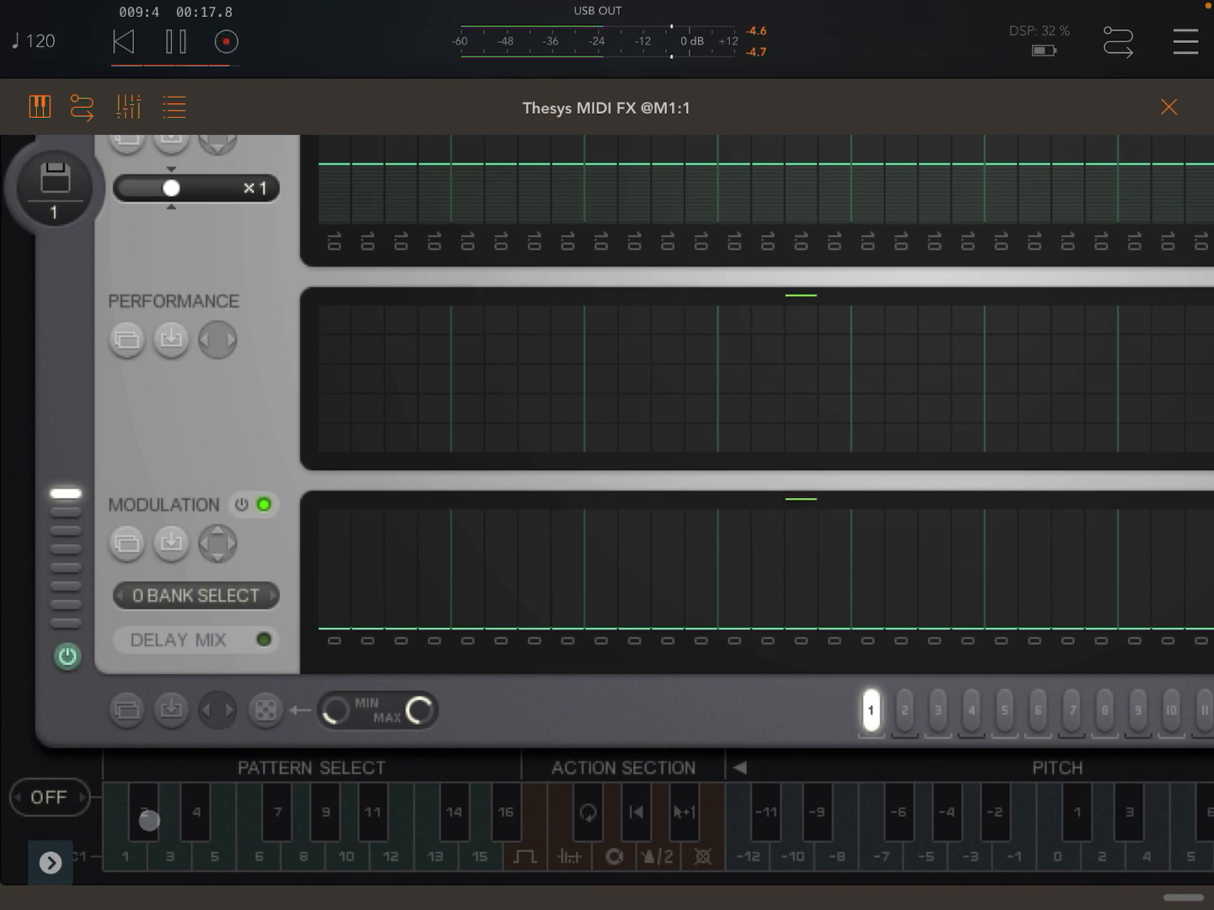
pyautogui.click(903, 709)
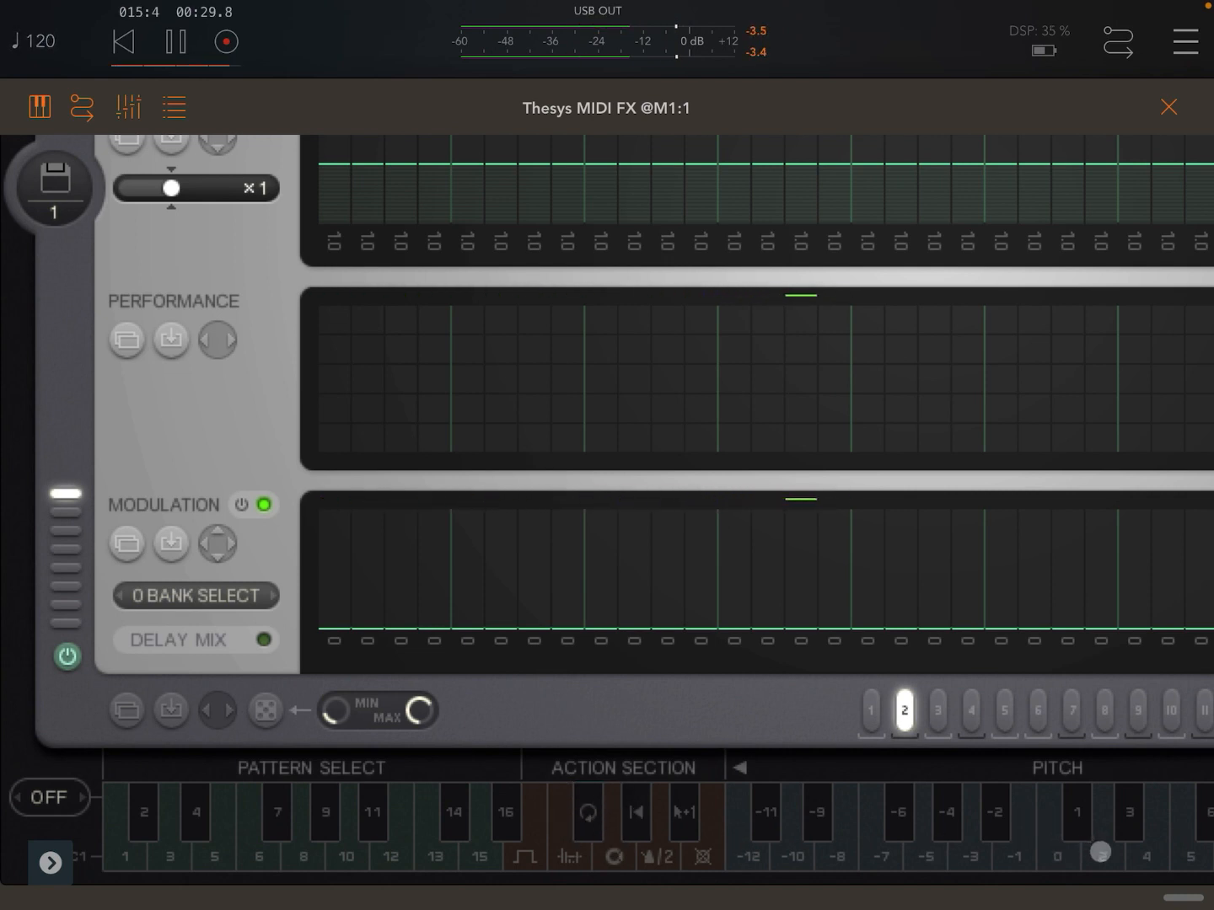
pyautogui.click(1101, 854)
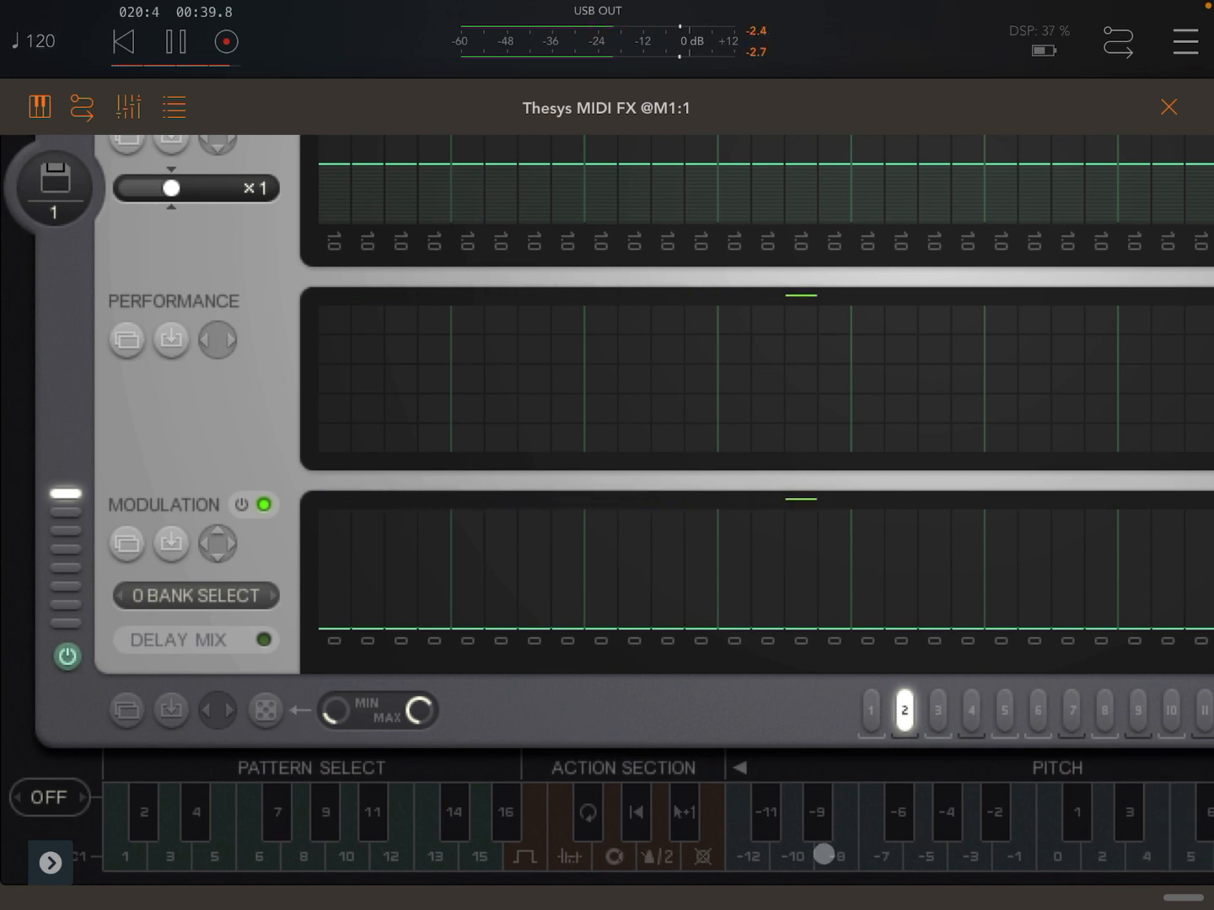
pyautogui.click(792, 856)
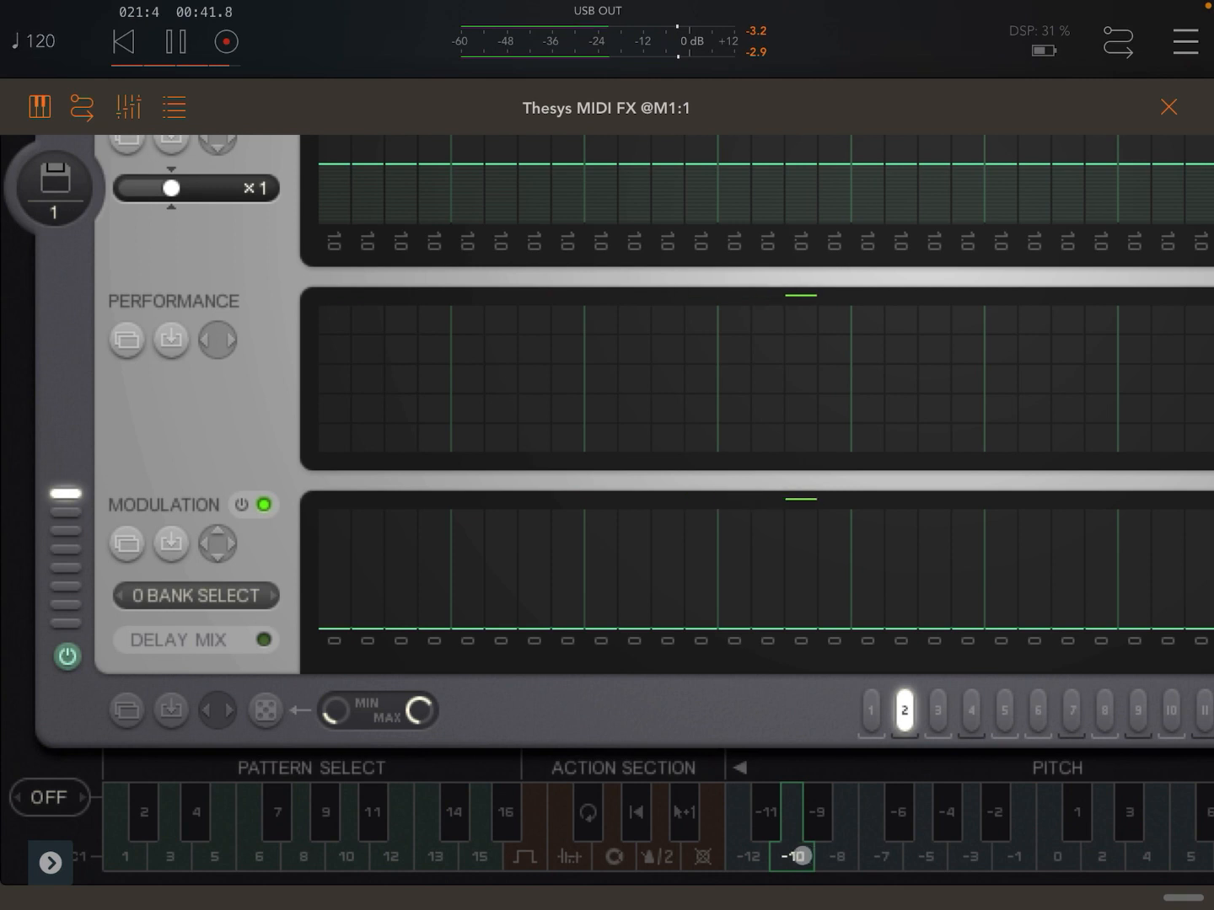